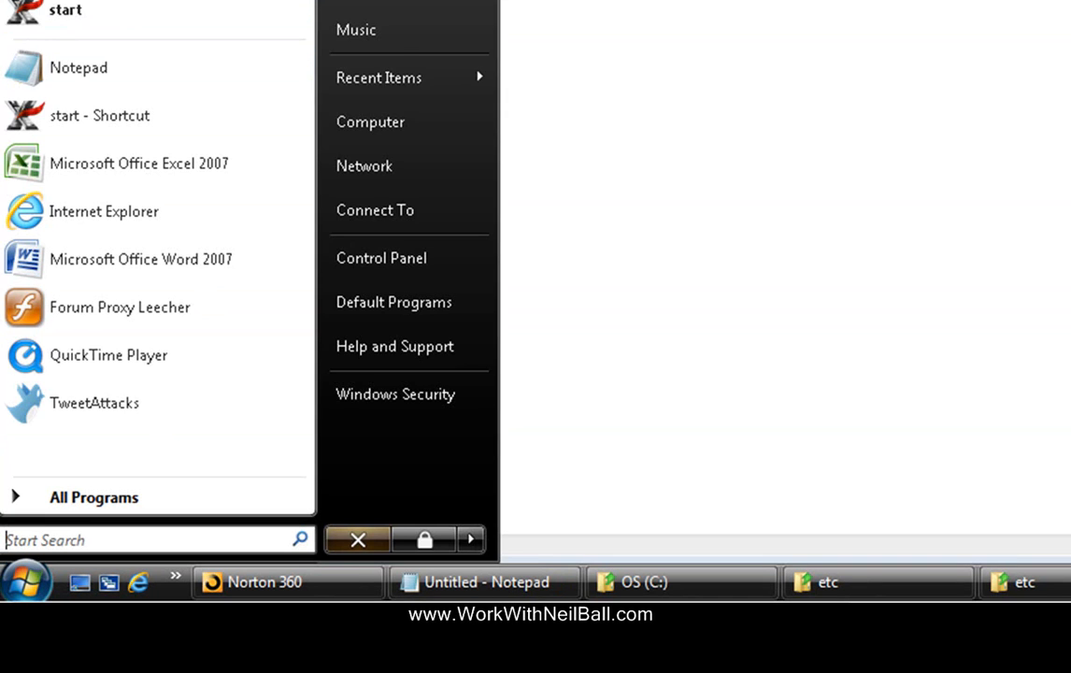
Browse the C: drive into the Windows folder and scroll toward System32
left_click(371, 121)
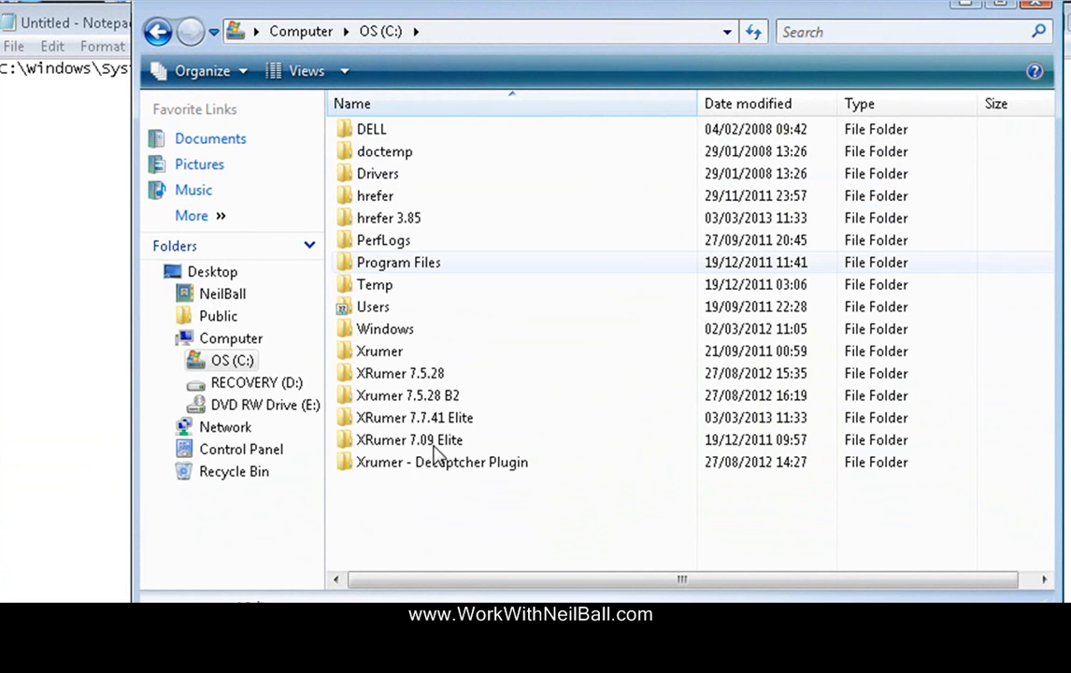
double_click(385, 328)
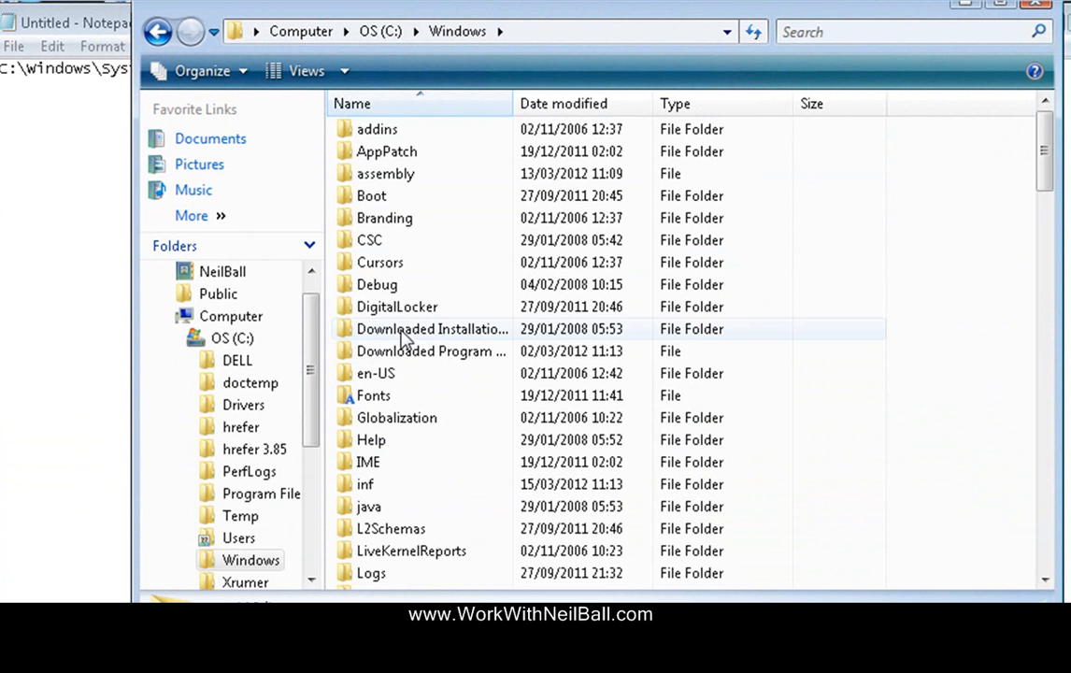
scroll("down", 3)
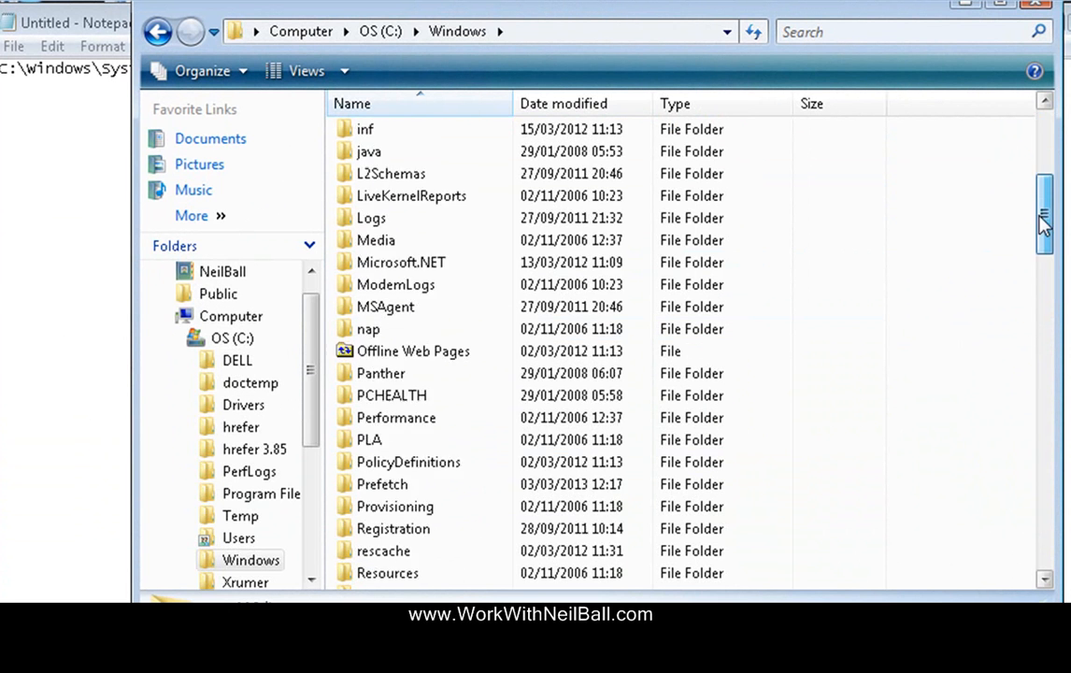
scroll("down", 3)
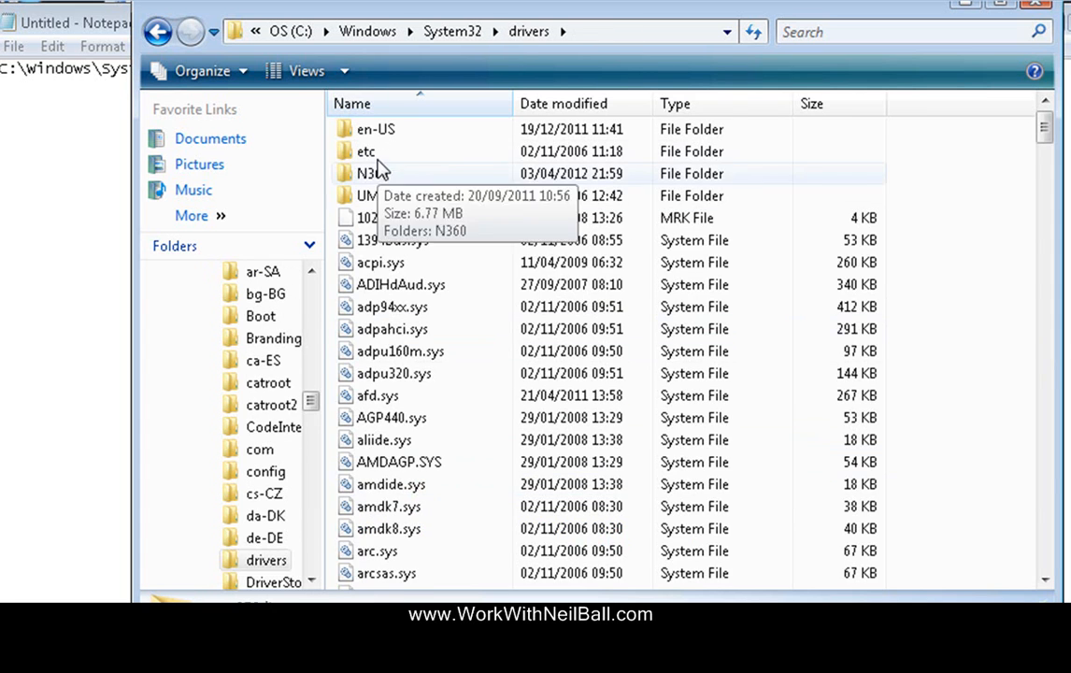
Enter the etc folder so hosts, lmhosts.sam and services are listed
double_click(365, 151)
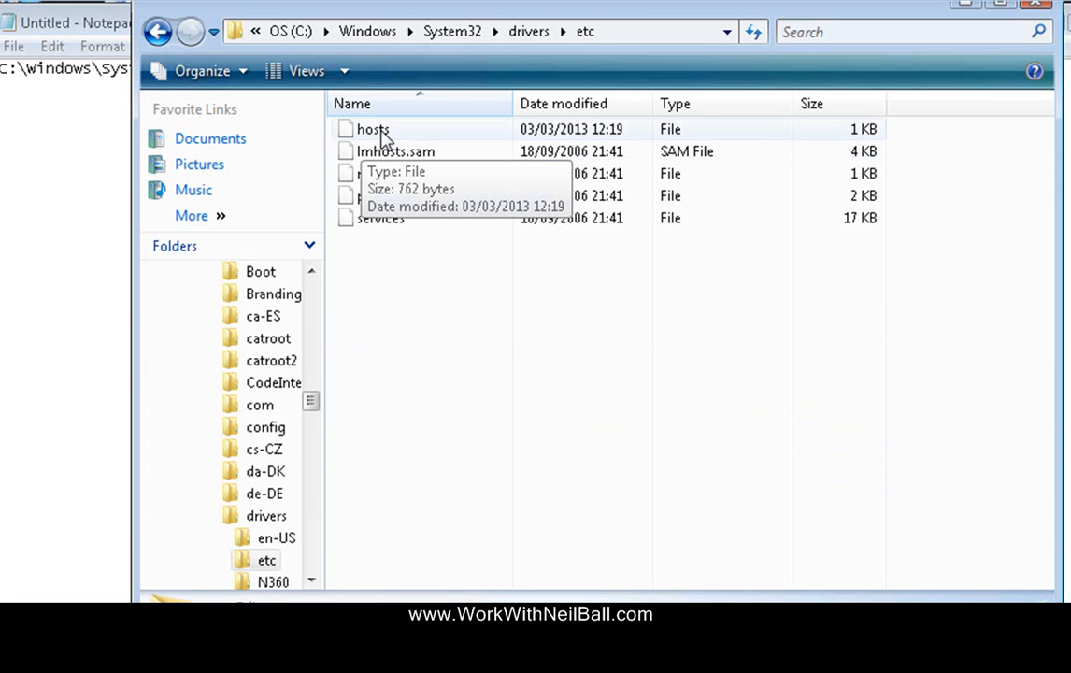
mouse_move(700, 138)
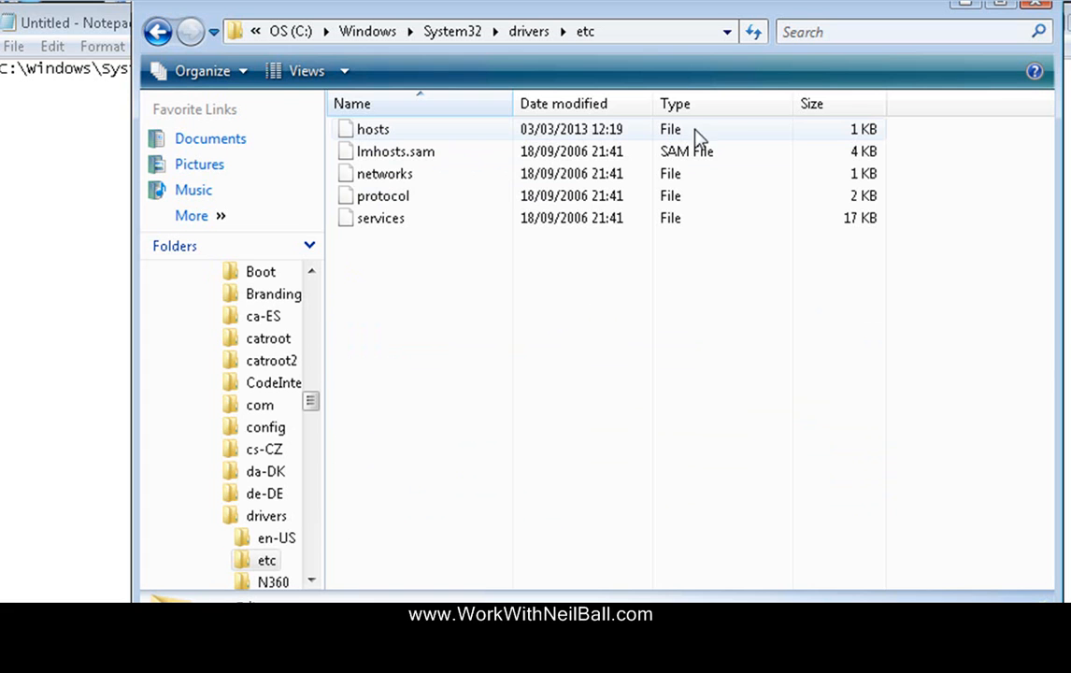
mouse_move(426, 138)
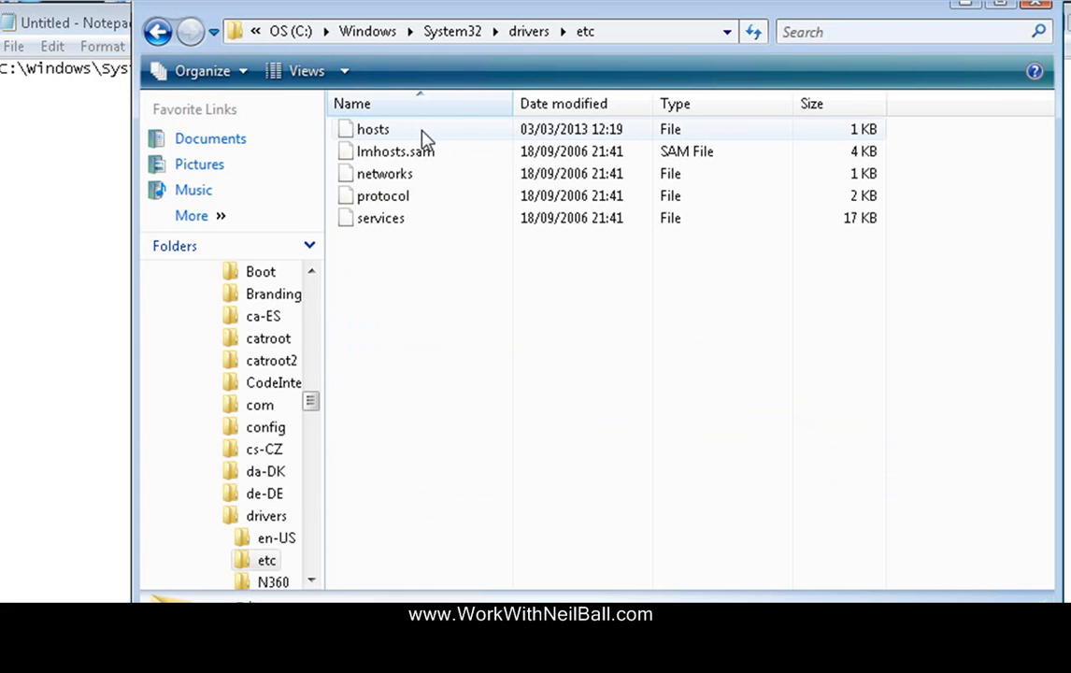
mouse_move(527, 136)
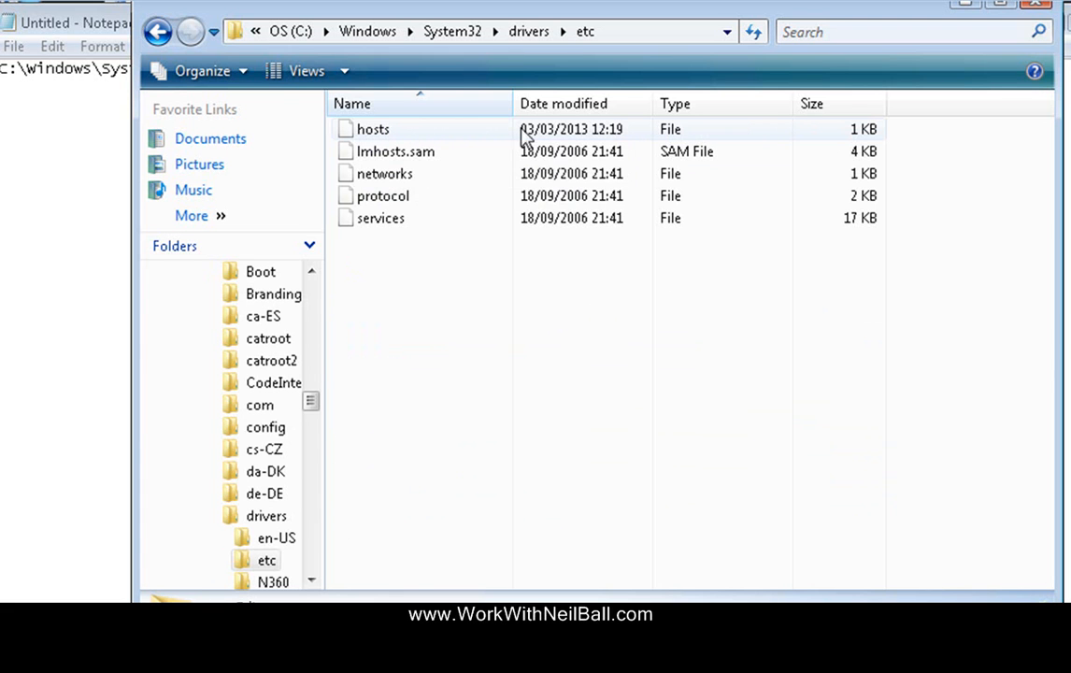
mouse_move(439, 131)
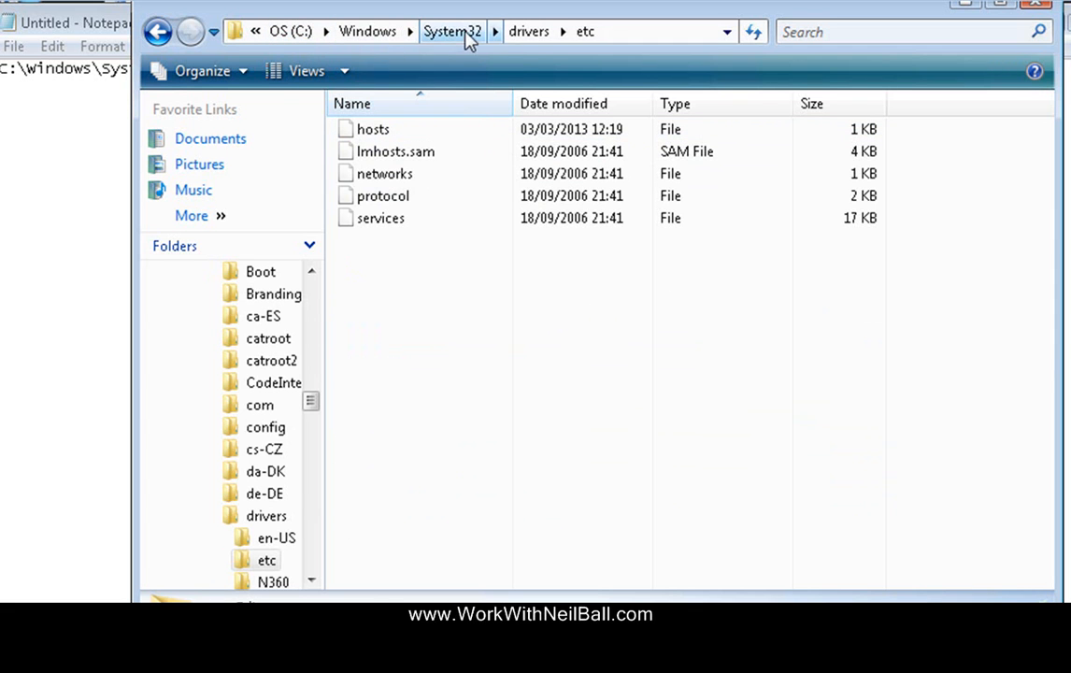
mouse_move(367, 31)
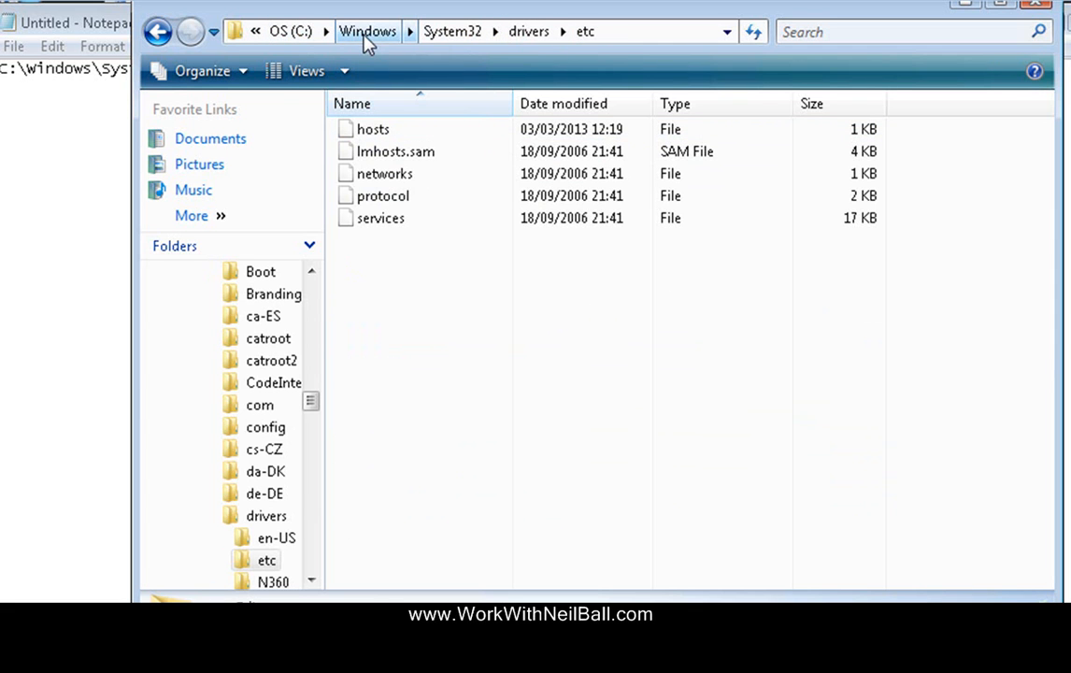
mouse_move(530, 30)
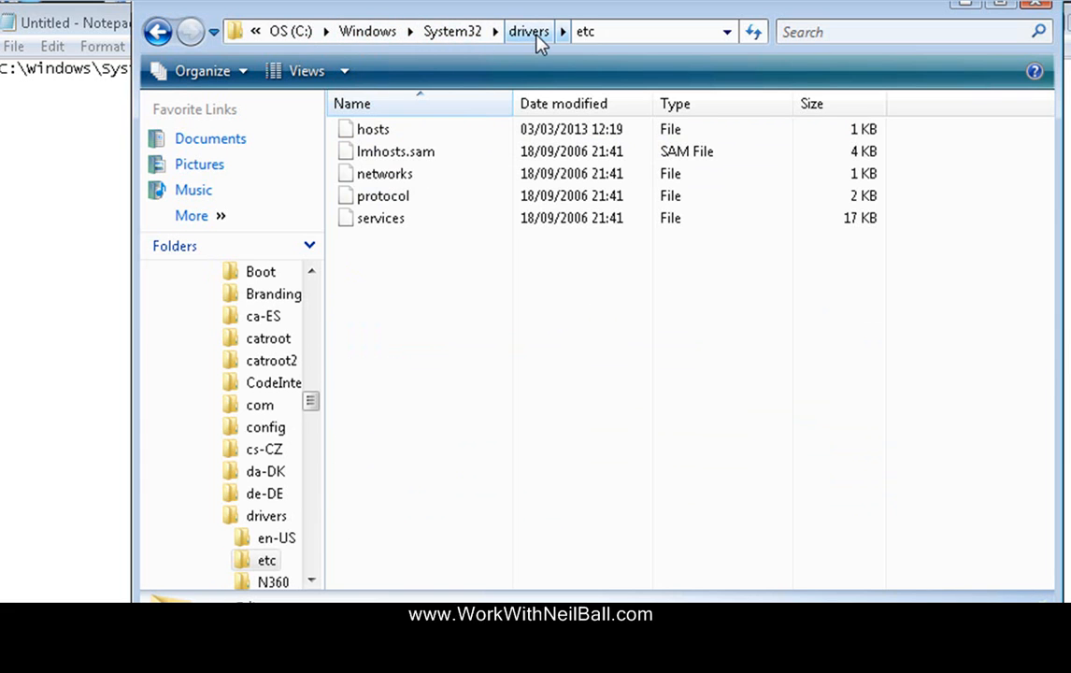
mouse_move(587, 38)
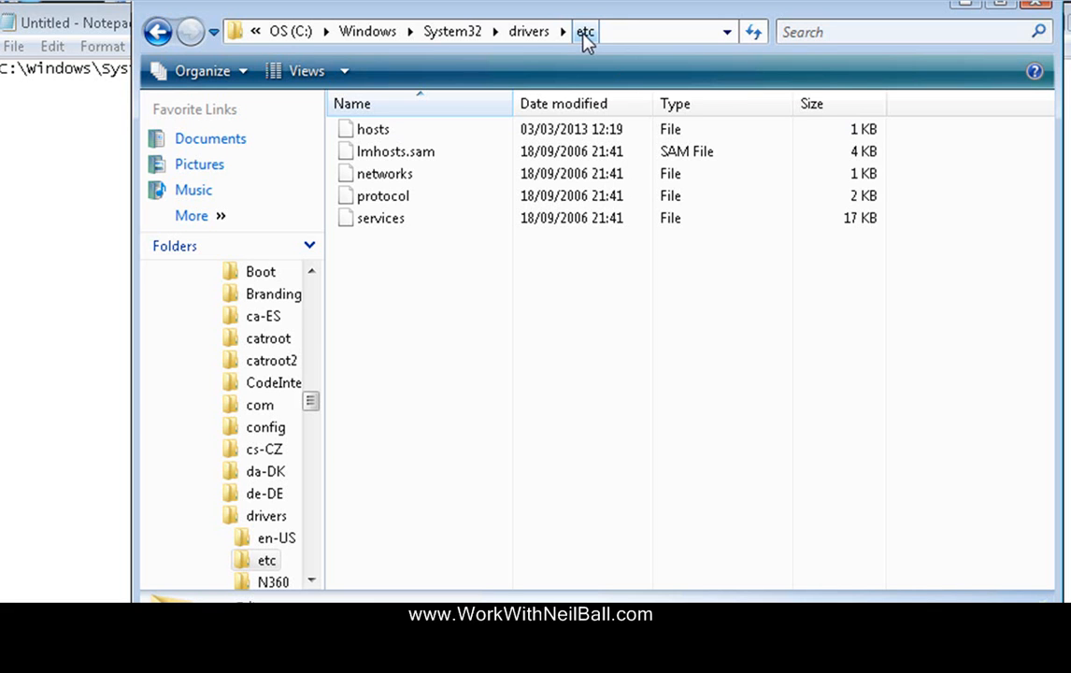
Copy the address as text and paste C:\windows\System32\drivers\etc on a new Notepad line
right_click(586, 30)
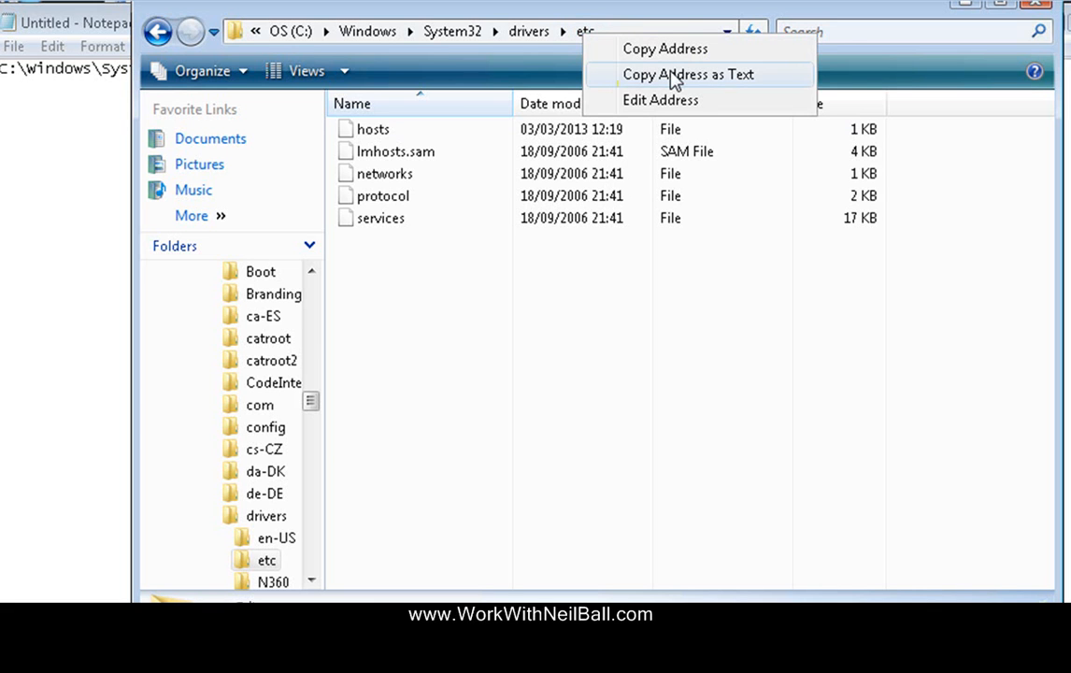
left_click(688, 74)
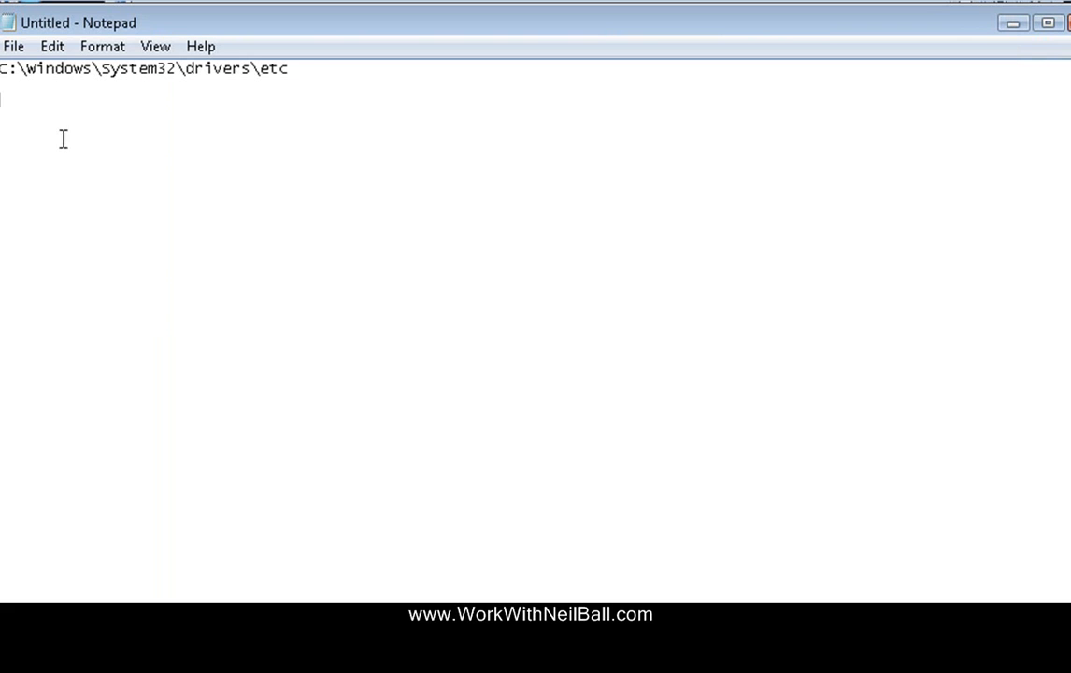
type("C:\\windows\\System32\\drivers\\etc")
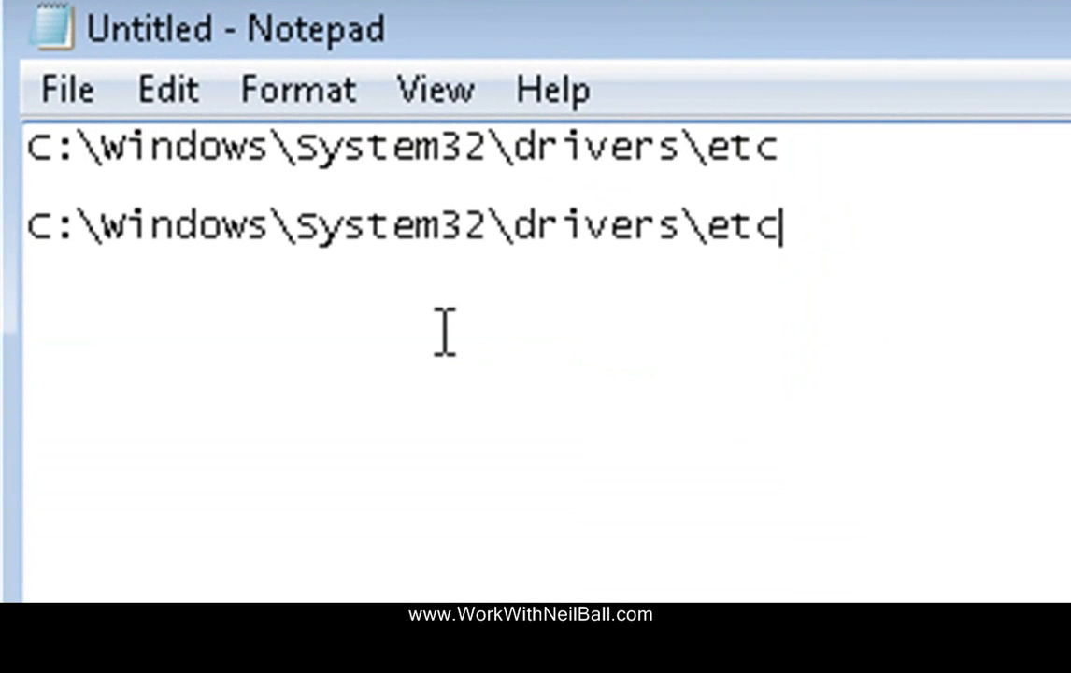
mouse_move(806, 289)
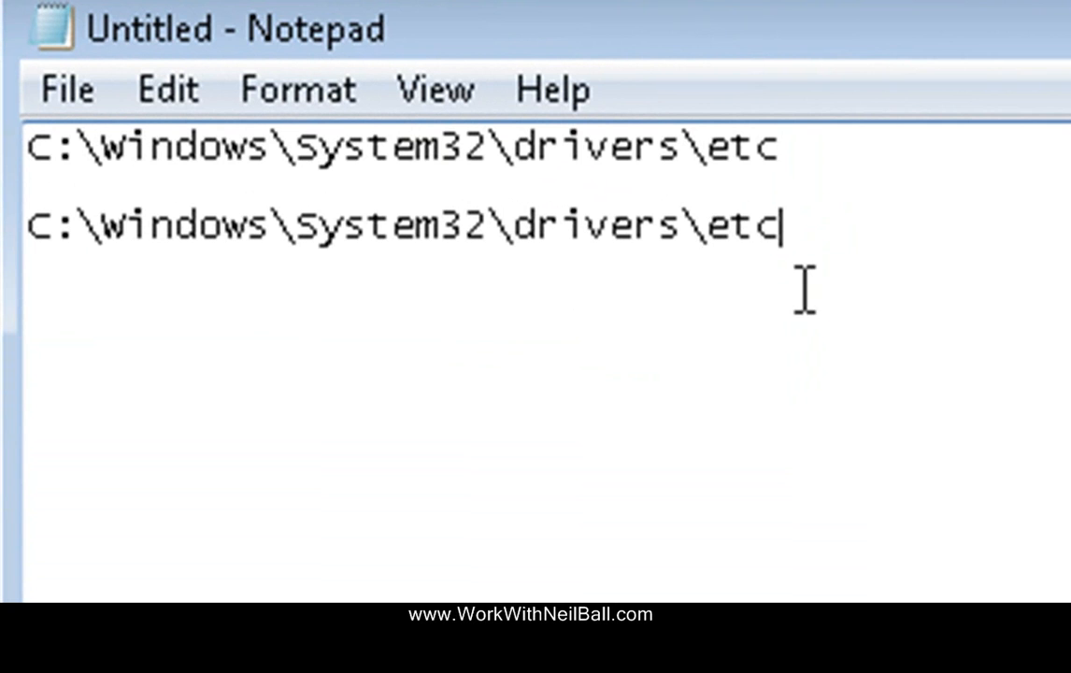
mouse_move(88, 252)
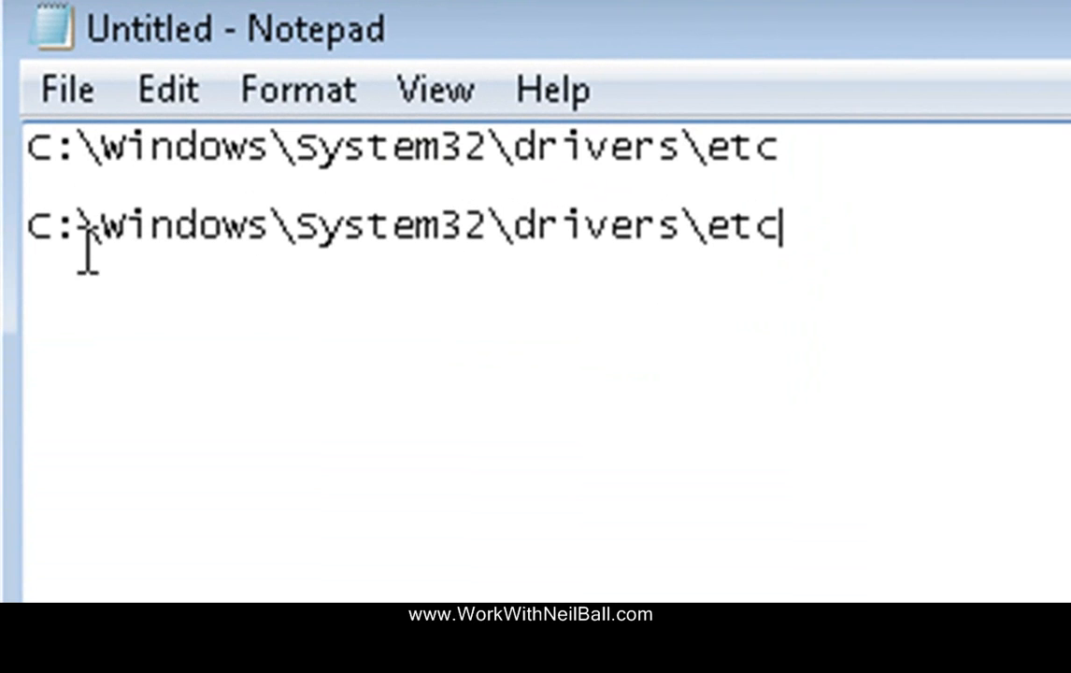
mouse_move(762, 257)
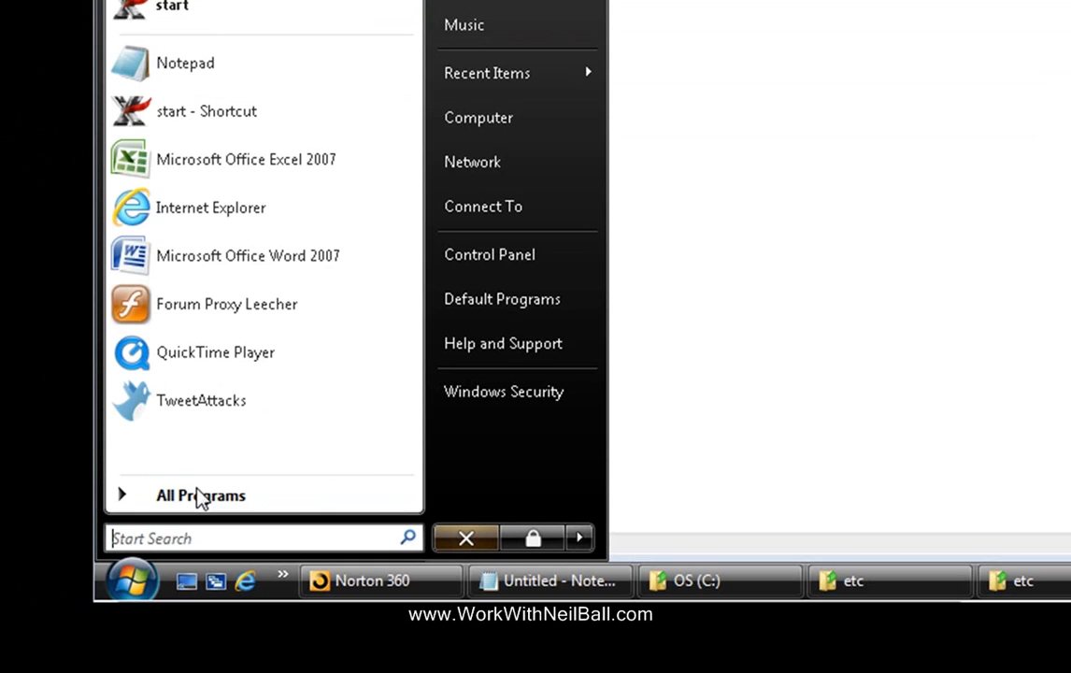
Start Command Prompt as administrator from Accessories and approve the UAC request
left_click(200, 495)
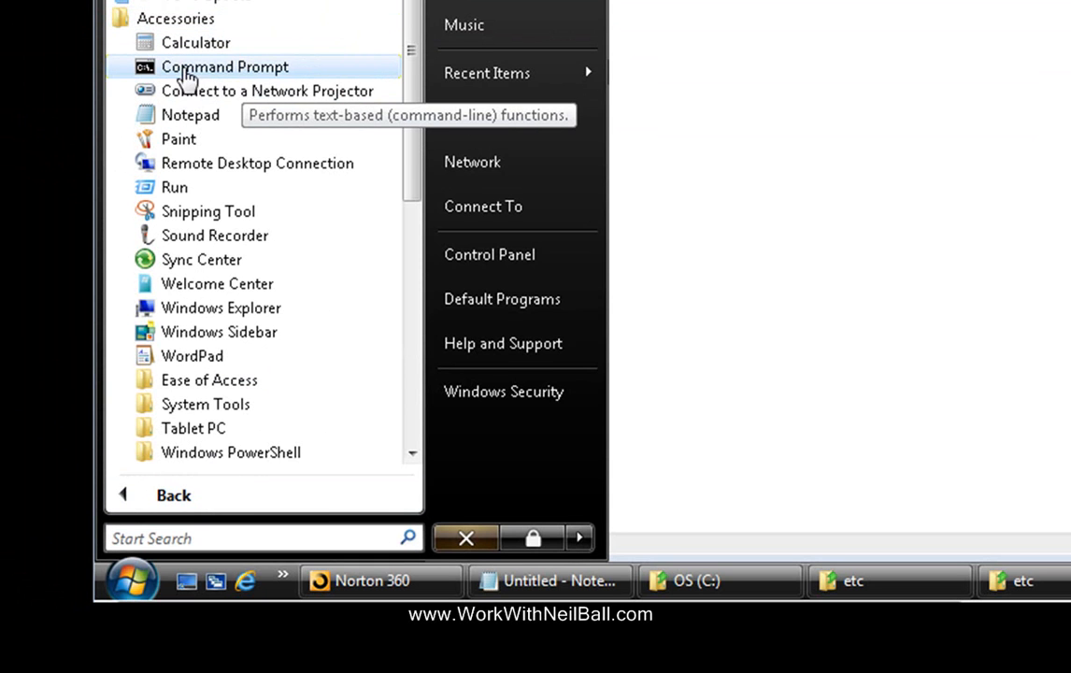
mouse_move(220, 78)
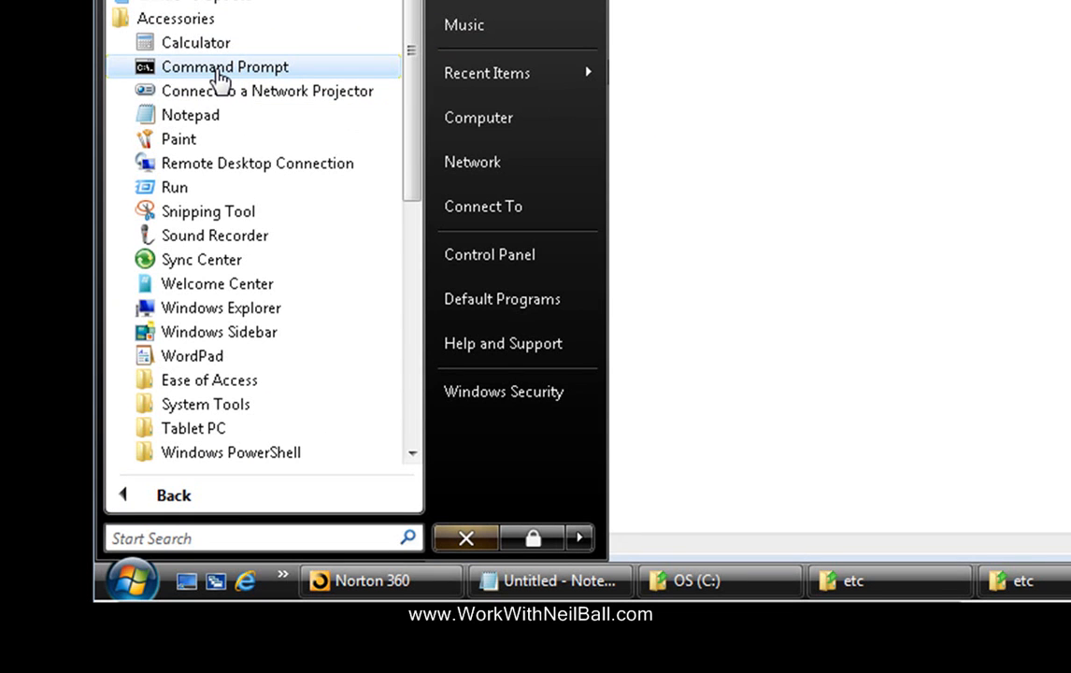
right_click(224, 66)
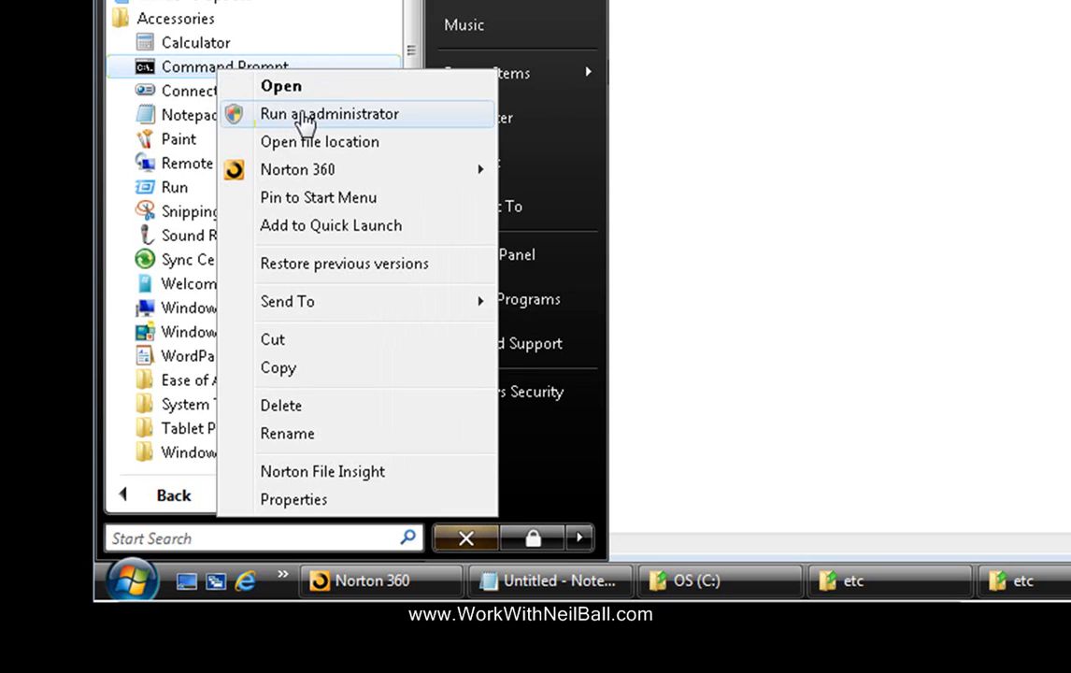
left_click(329, 113)
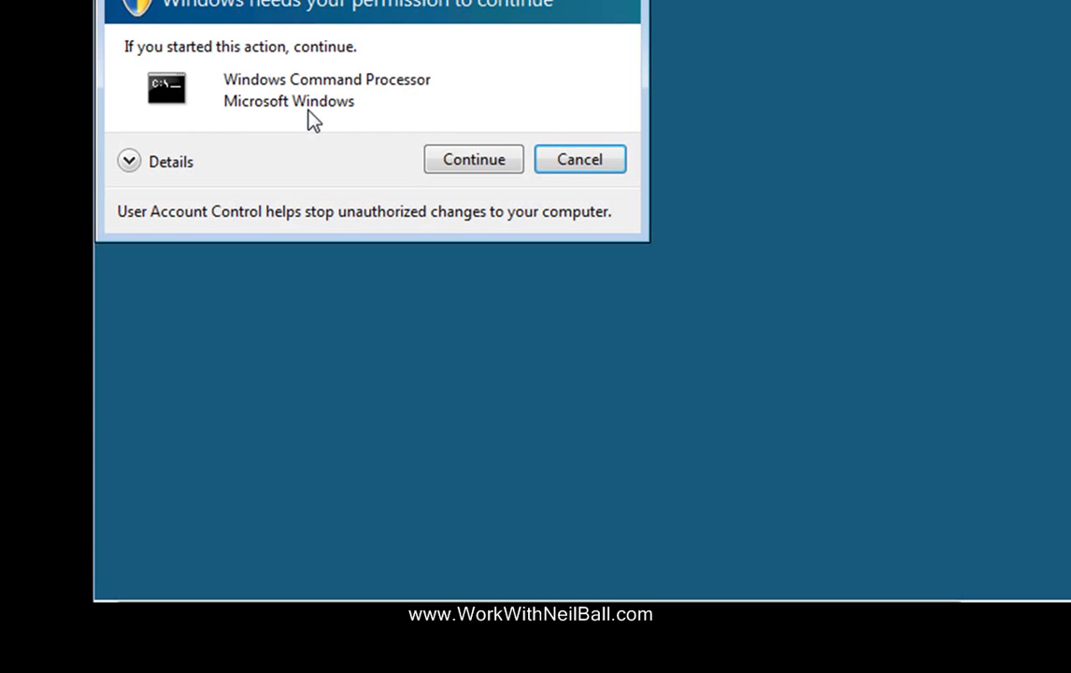
mouse_move(473, 159)
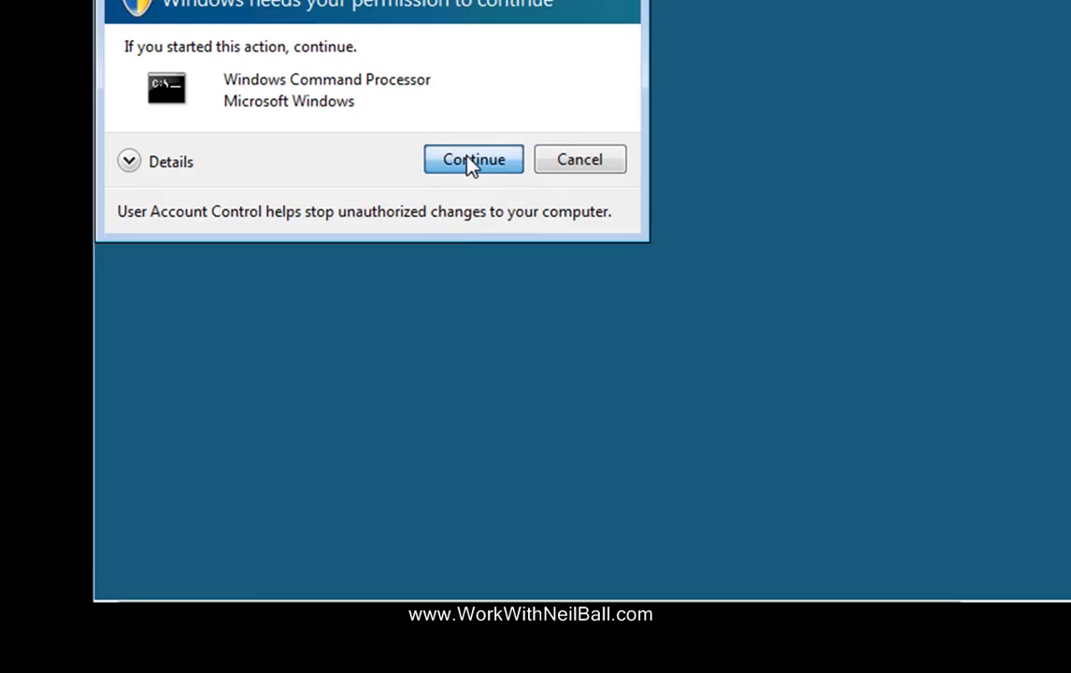
left_click(473, 159)
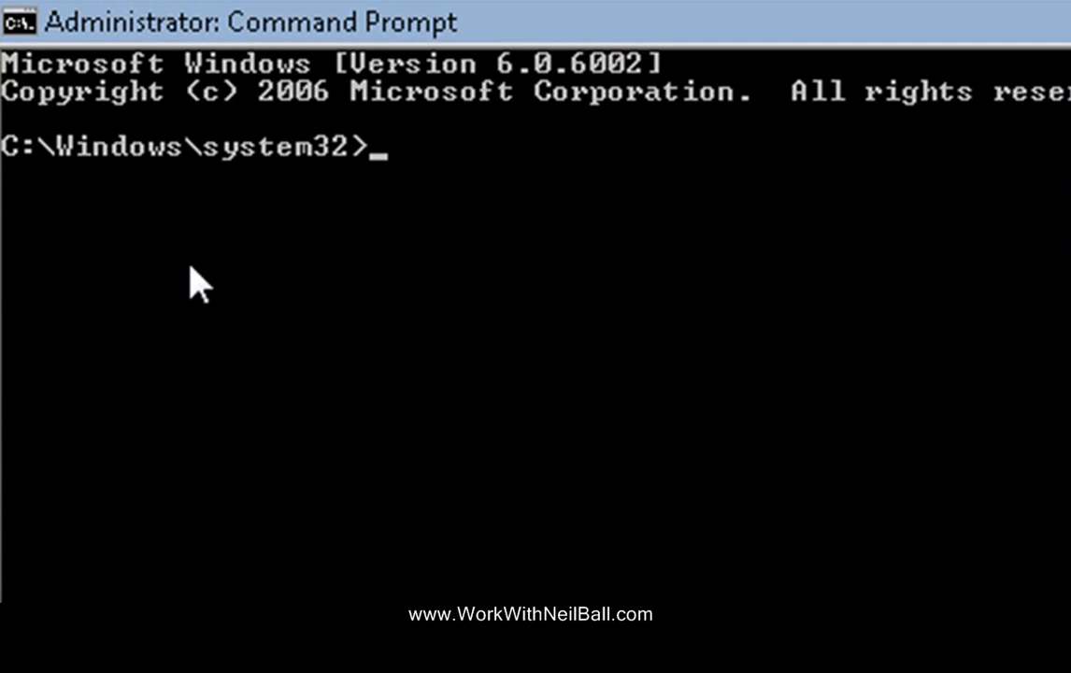
mouse_move(409, 196)
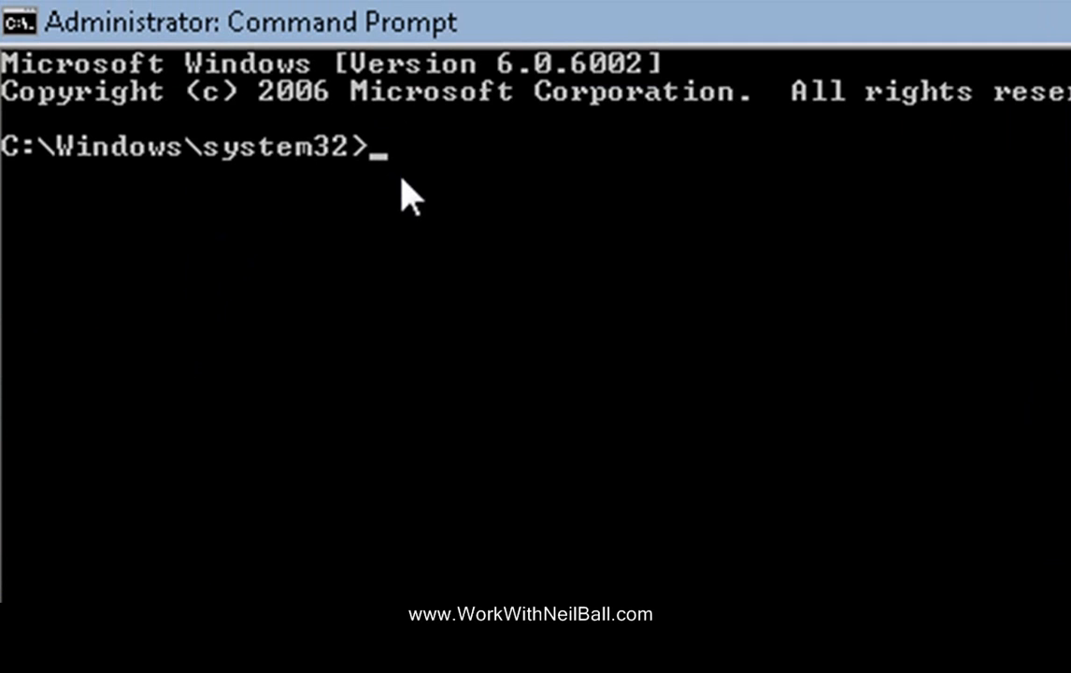
mouse_move(404, 207)
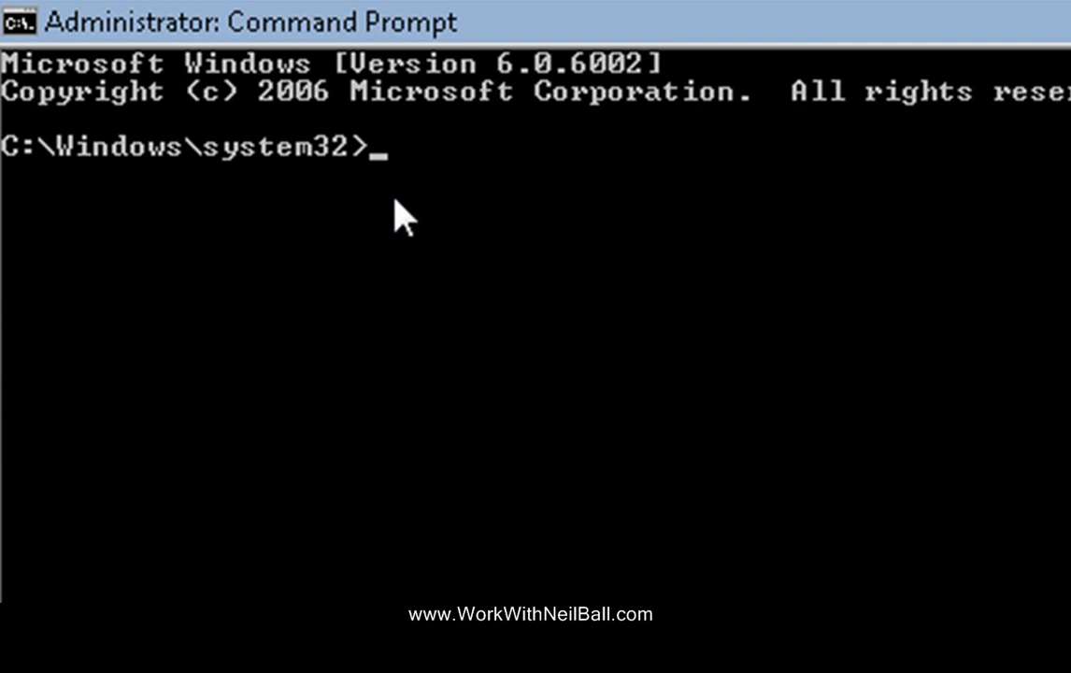
mouse_move(77, 217)
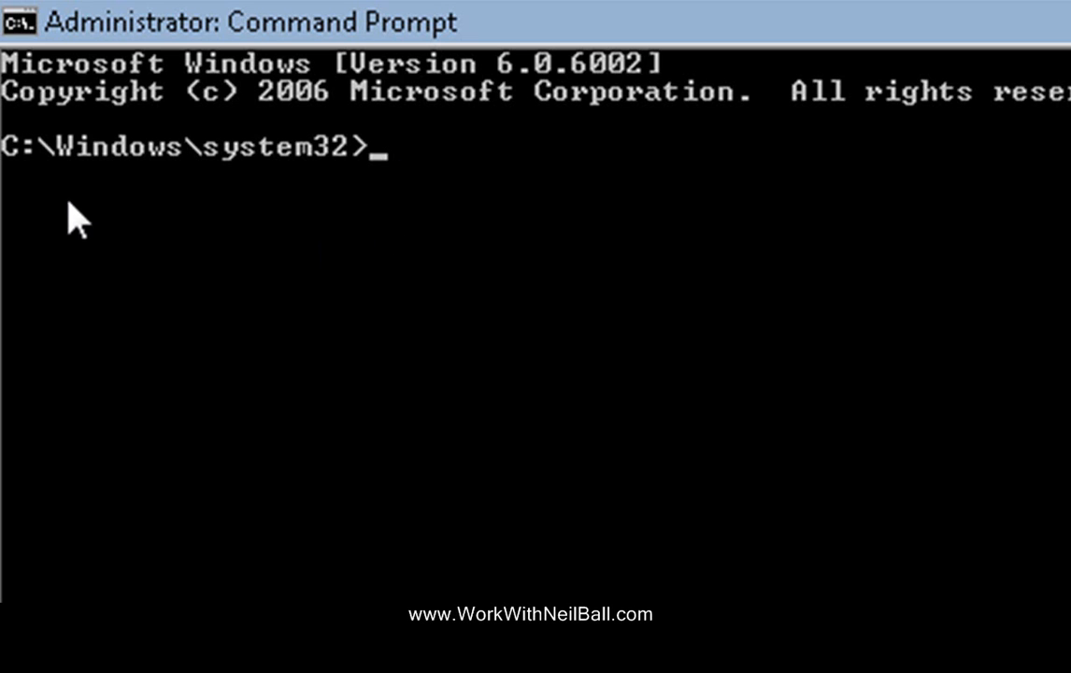
mouse_move(330, 178)
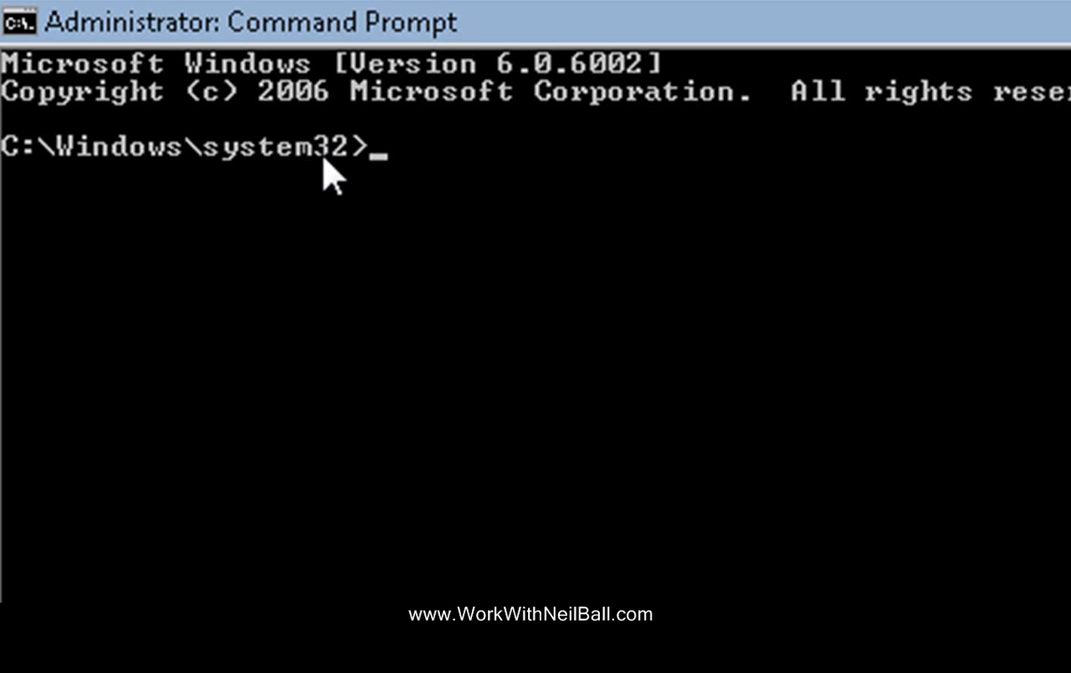
mouse_move(131, 183)
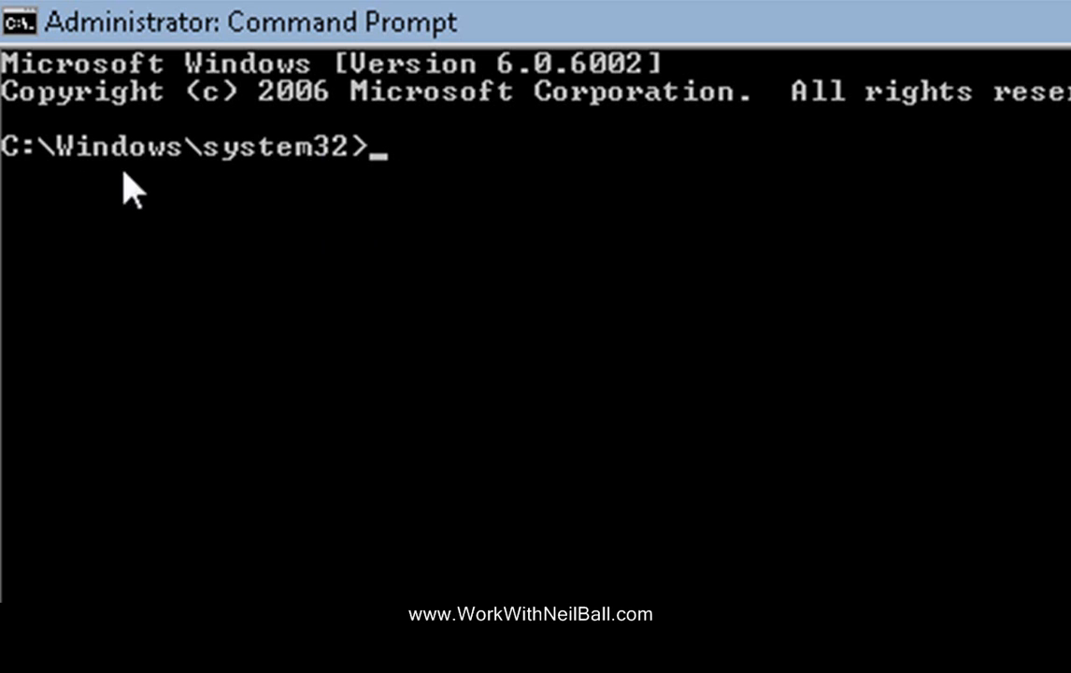
mouse_move(187, 183)
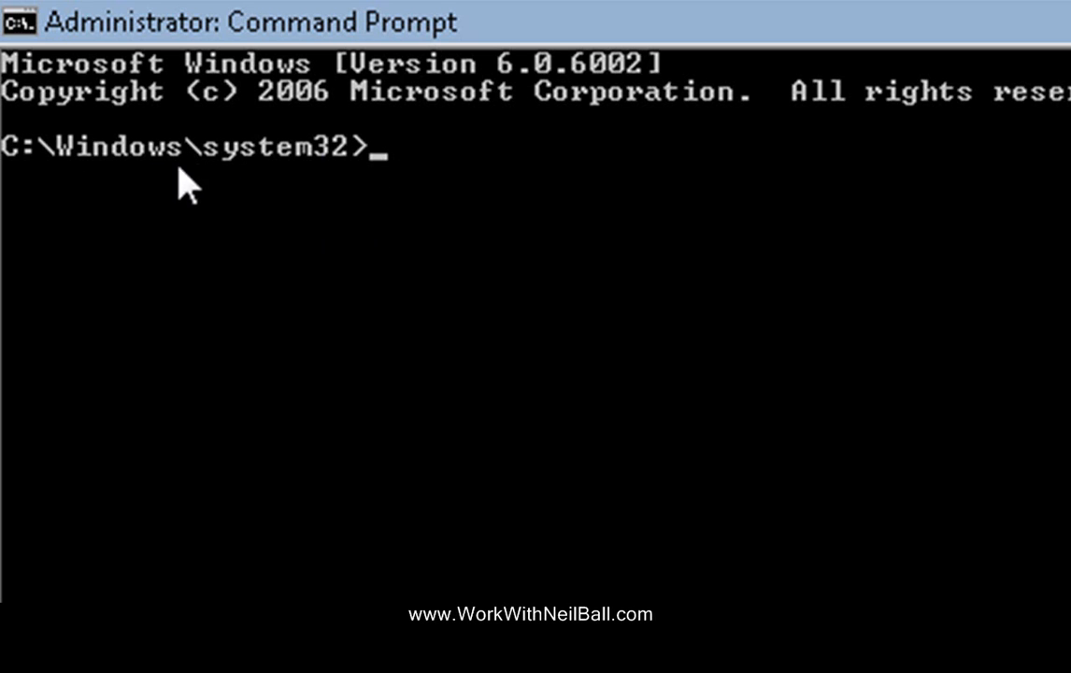
mouse_move(360, 183)
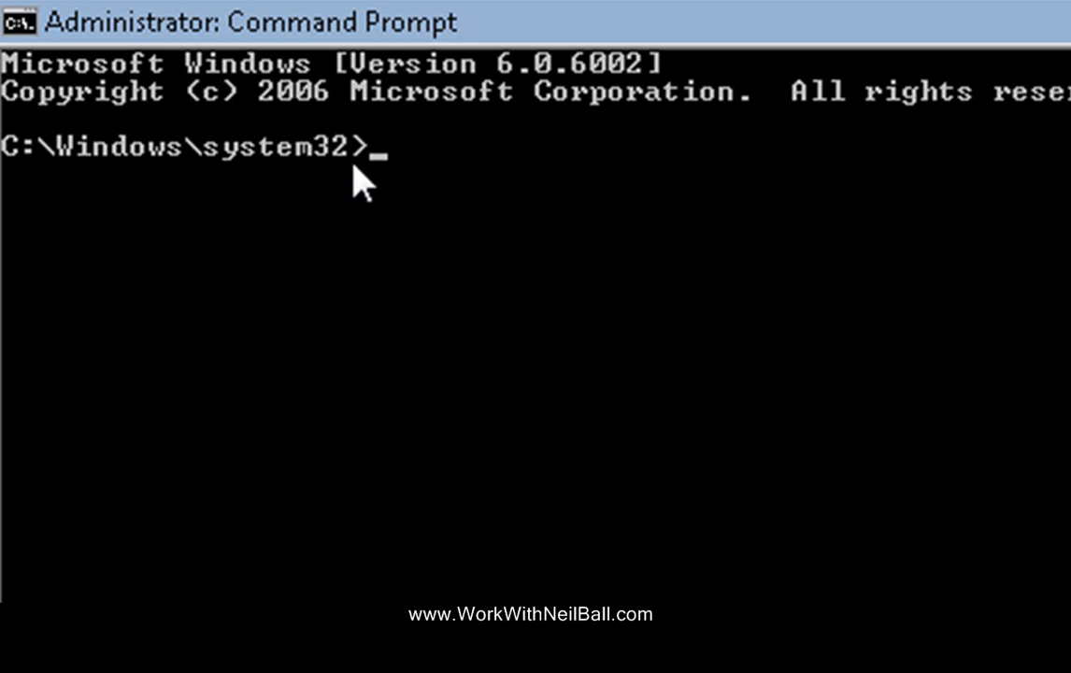
mouse_move(397, 187)
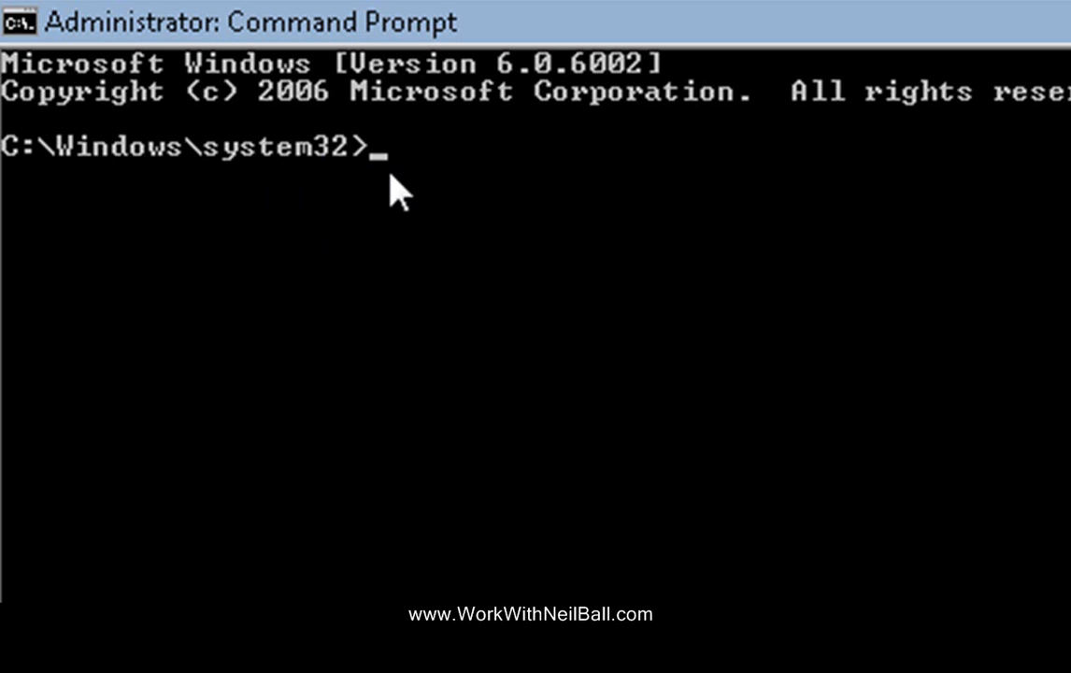
mouse_move(808, 234)
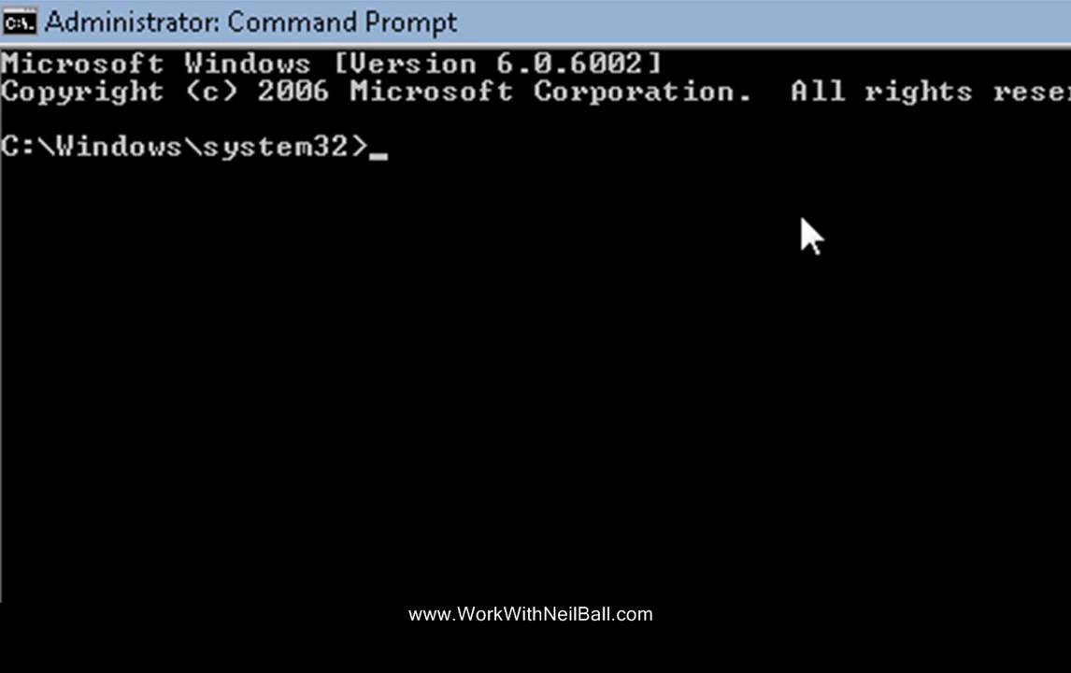
mouse_move(458, 187)
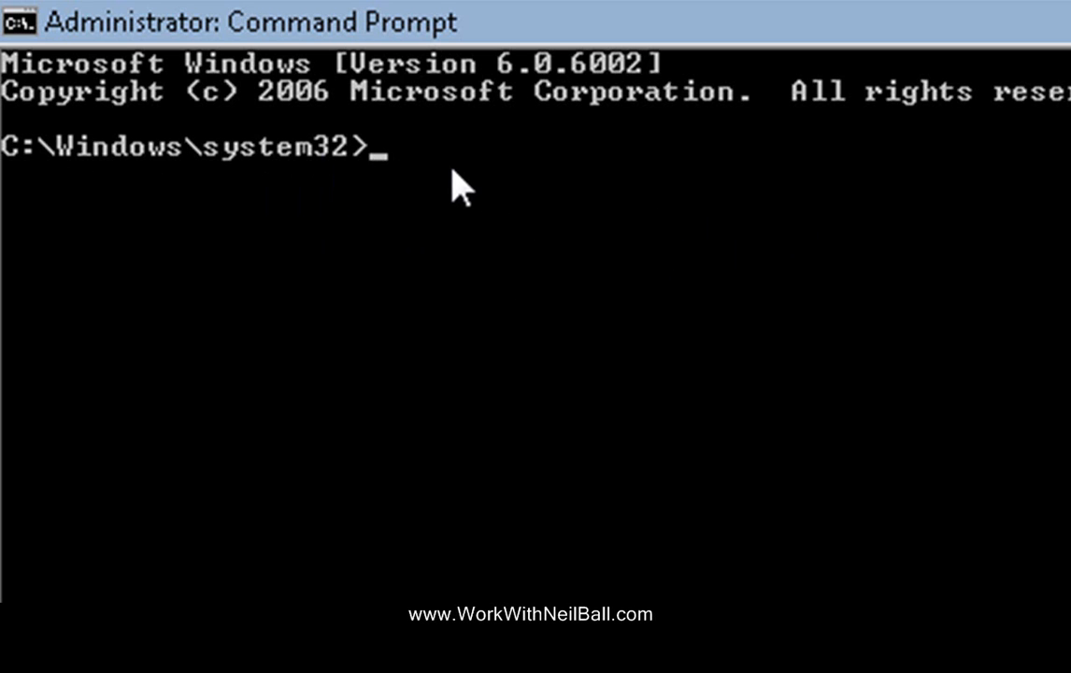
mouse_move(458, 210)
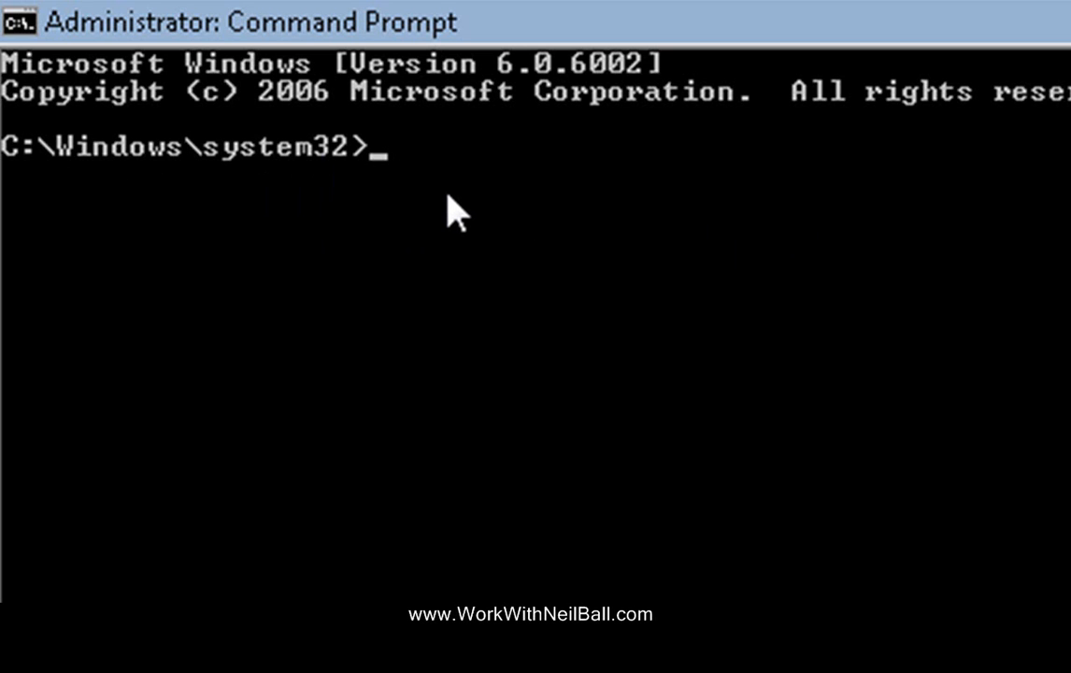
Write cd c:\windows\system32\drivers\etc at the administrator prompt
type("cd c")
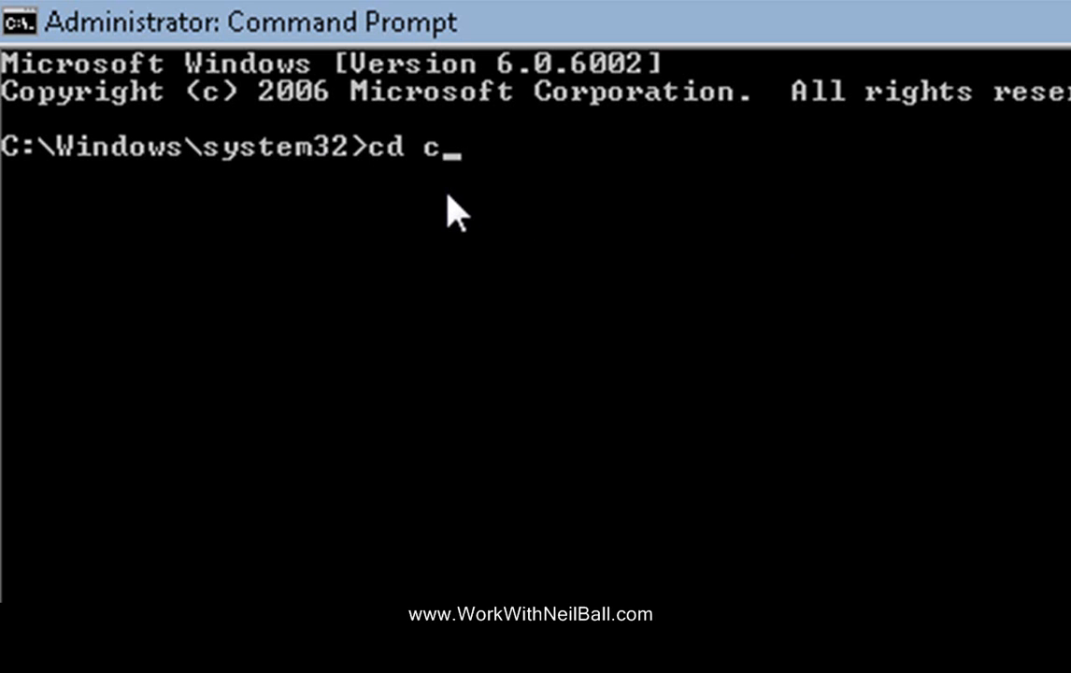
type(":\\")
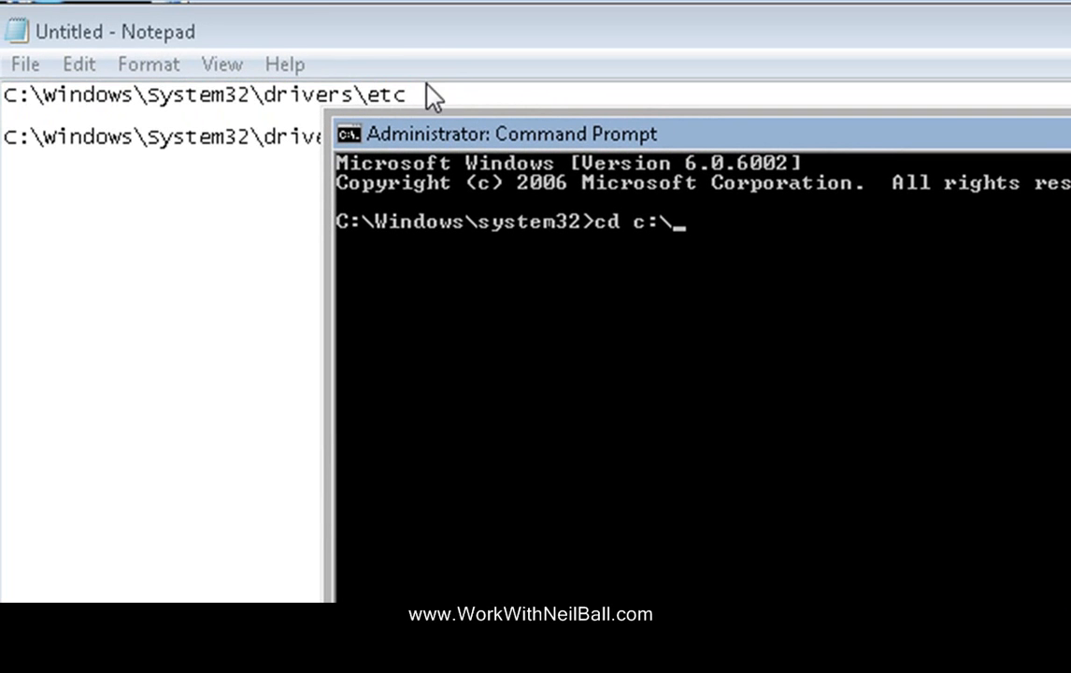
type("w")
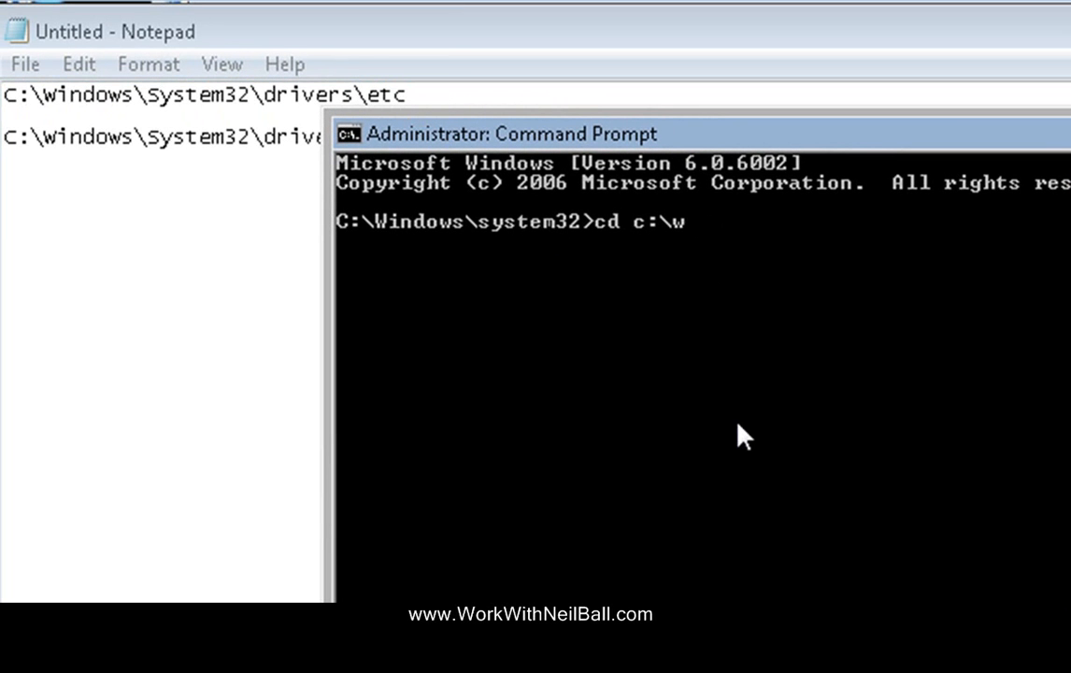
type("indows")
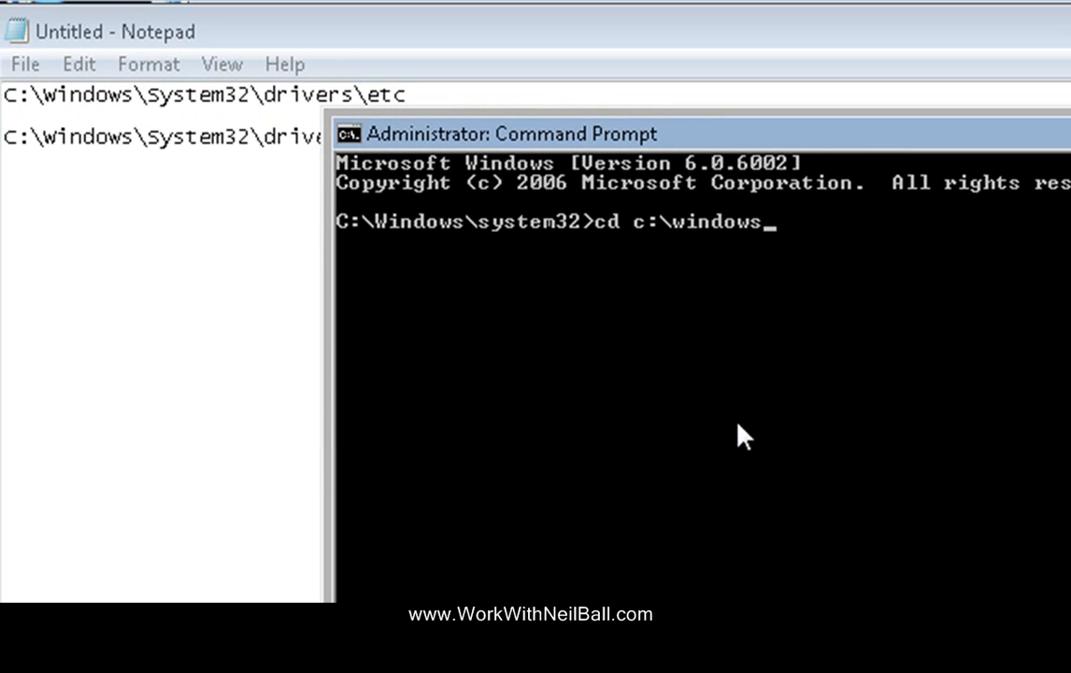
type("\\syste")
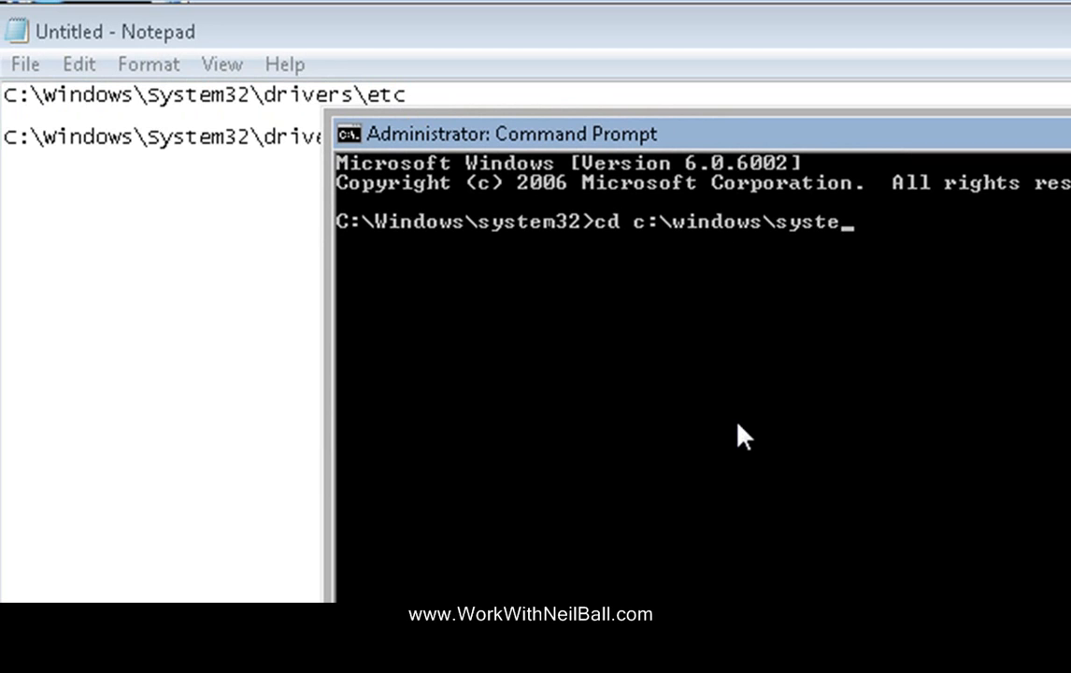
type("m32\\")
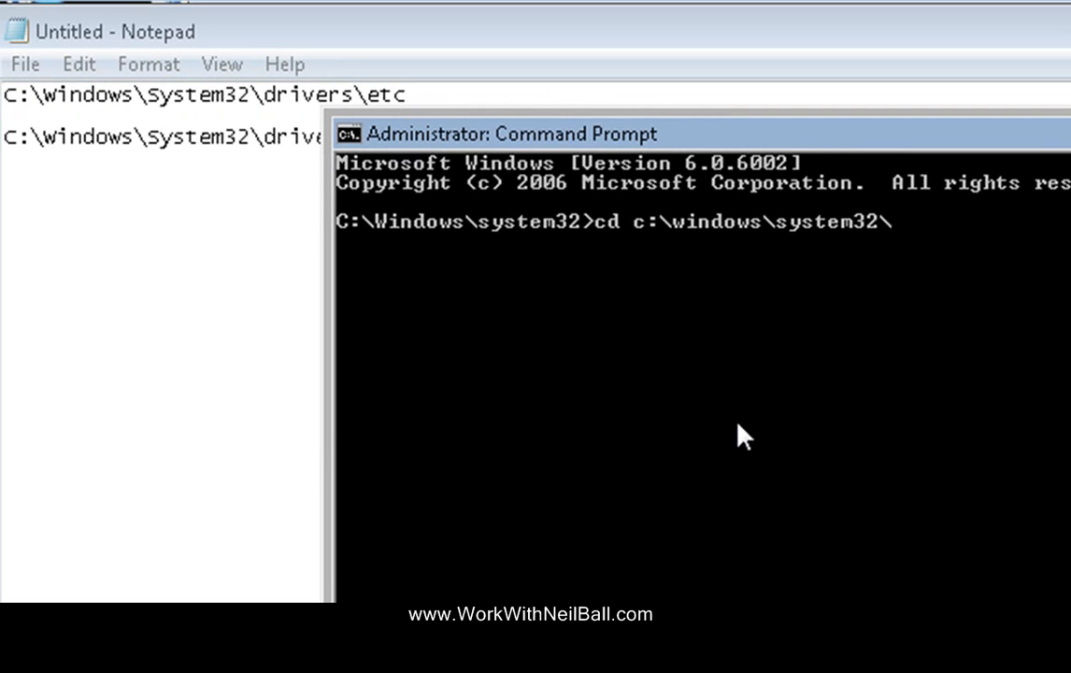
type("drivers")
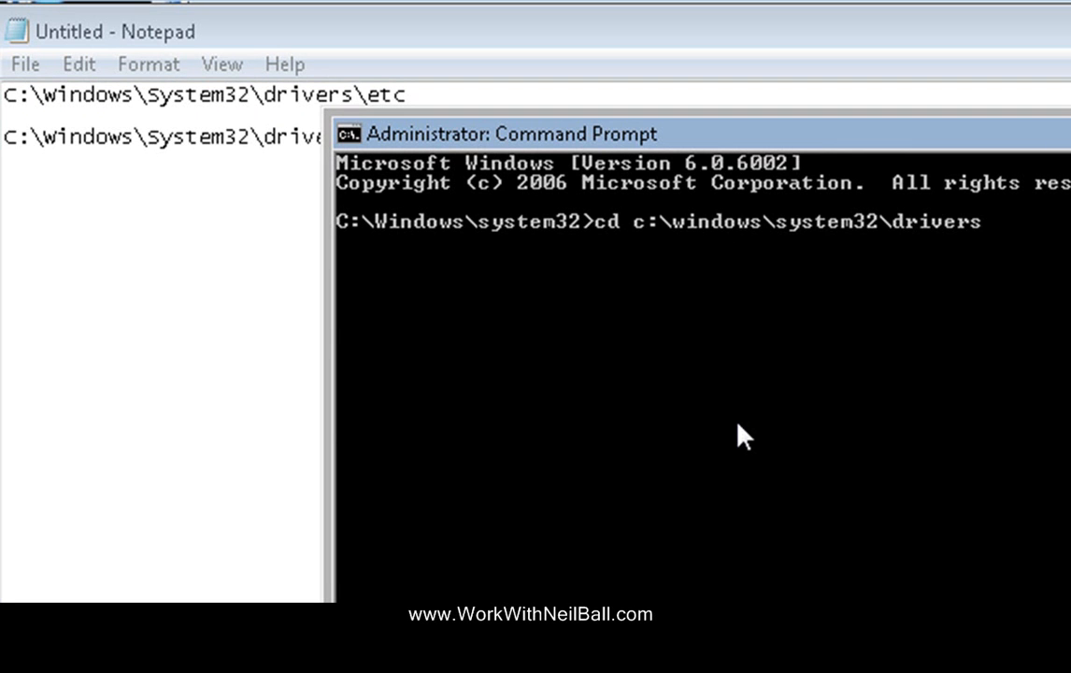
type("\\et")
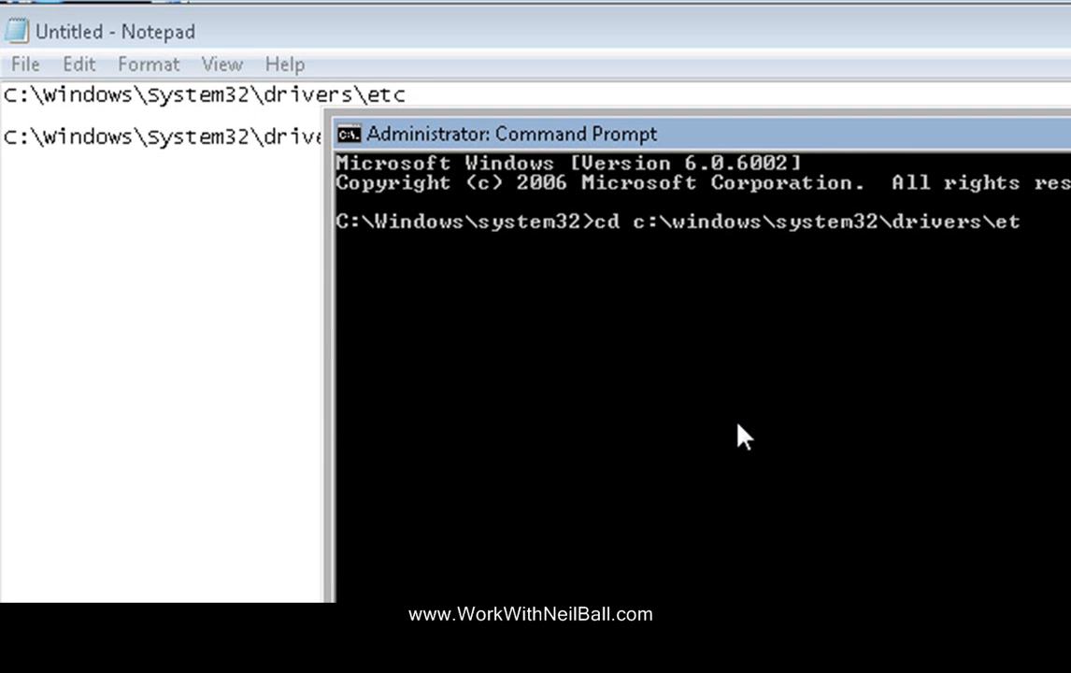
type("c")
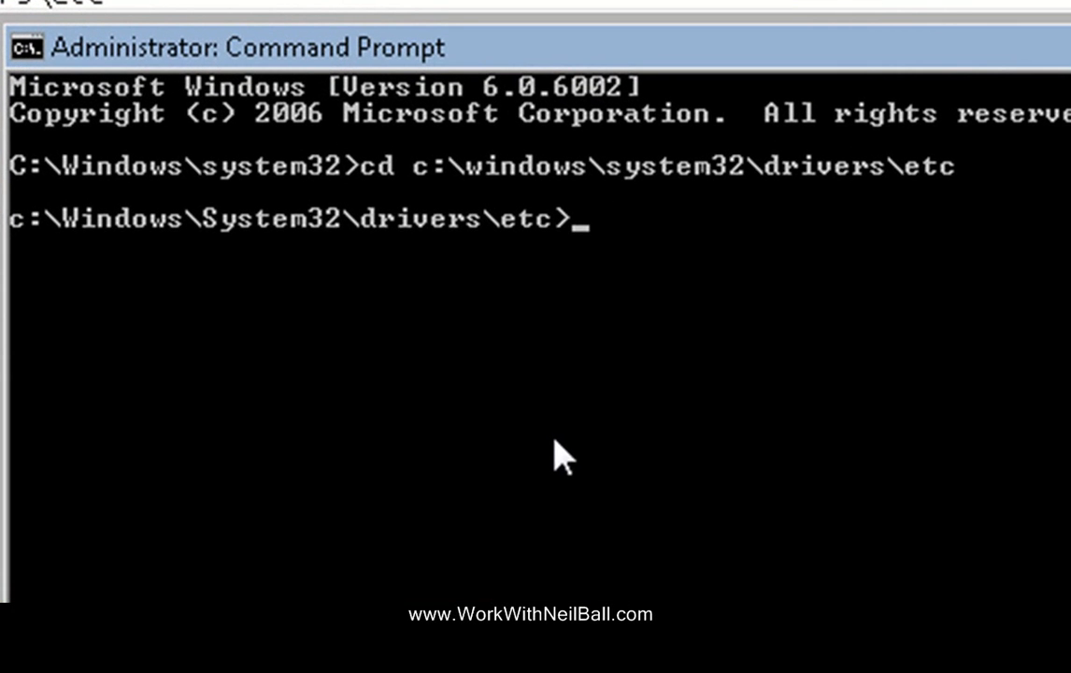
mouse_move(192, 253)
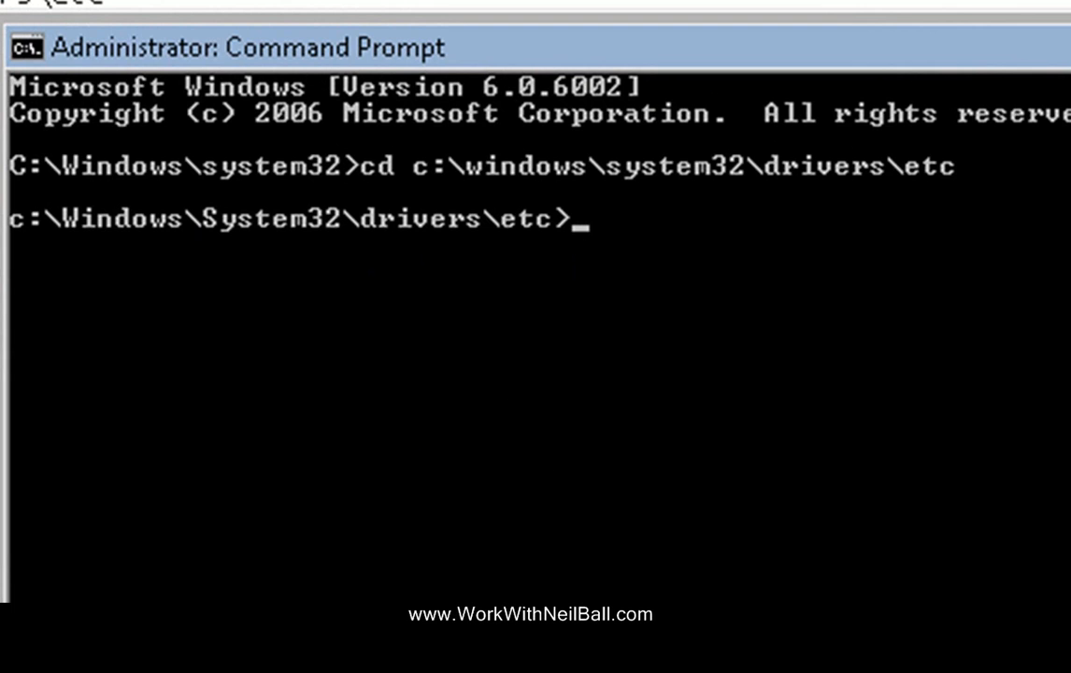
mouse_move(860, 592)
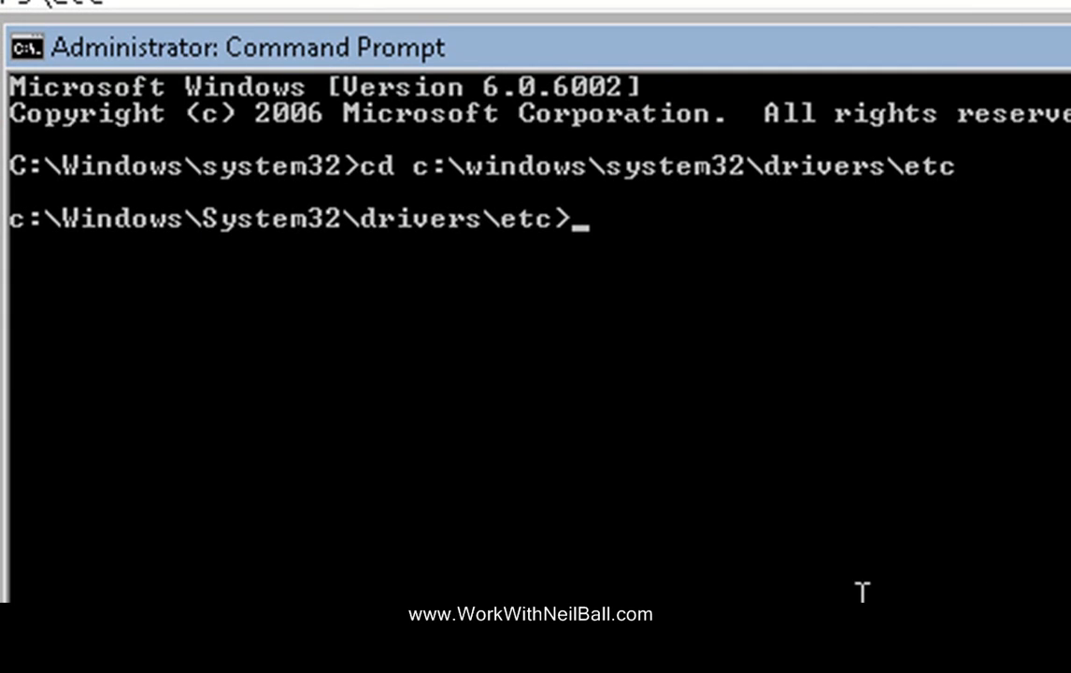
mouse_move(757, 294)
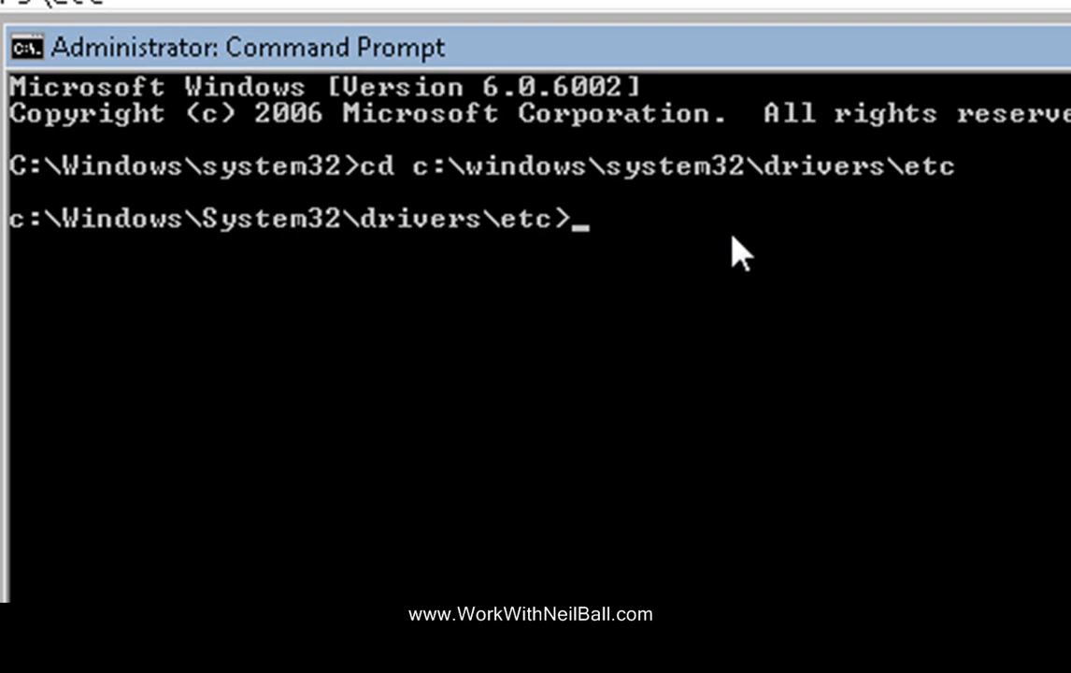
mouse_move(689, 271)
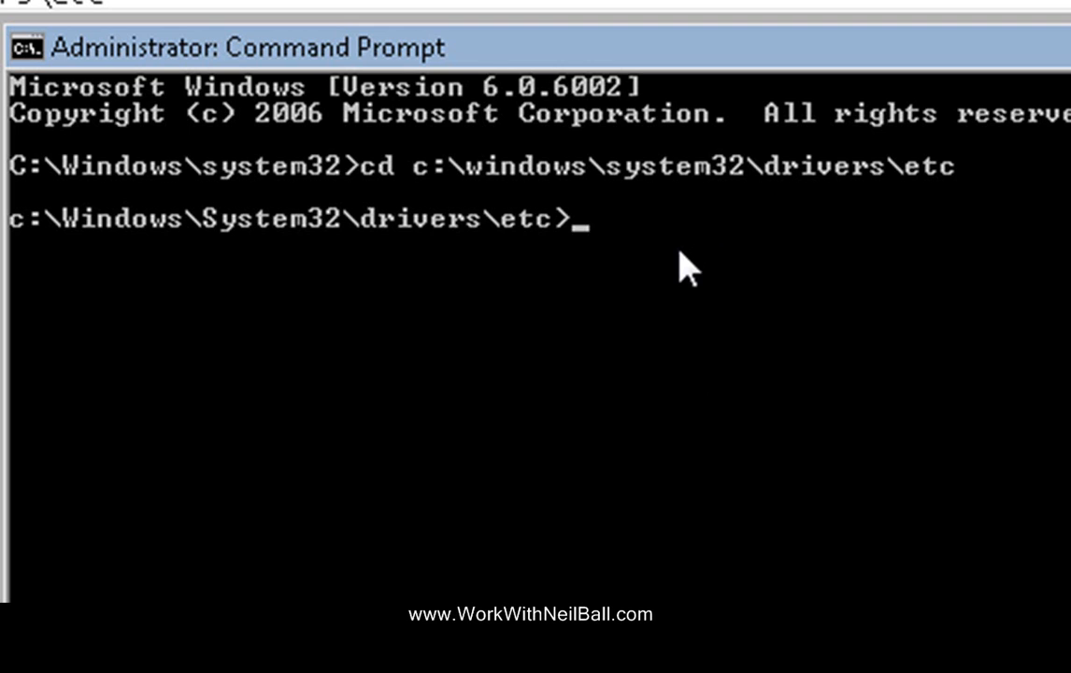
Launch the hosts file in Notepad with the command notepad hosts
type("notep")
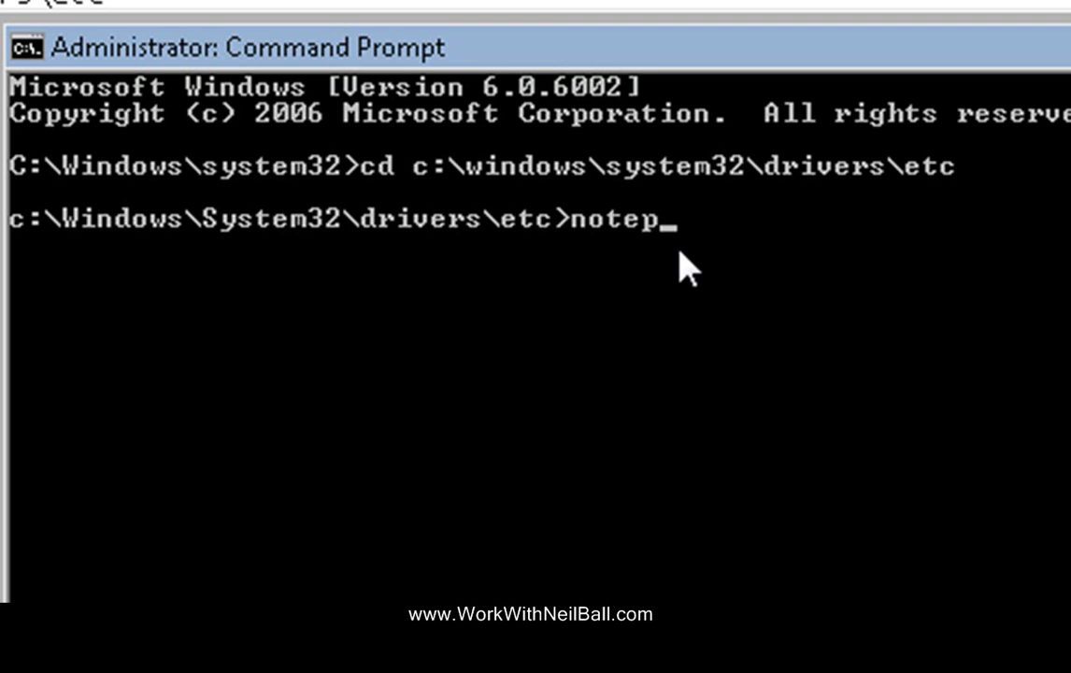
type("ad")
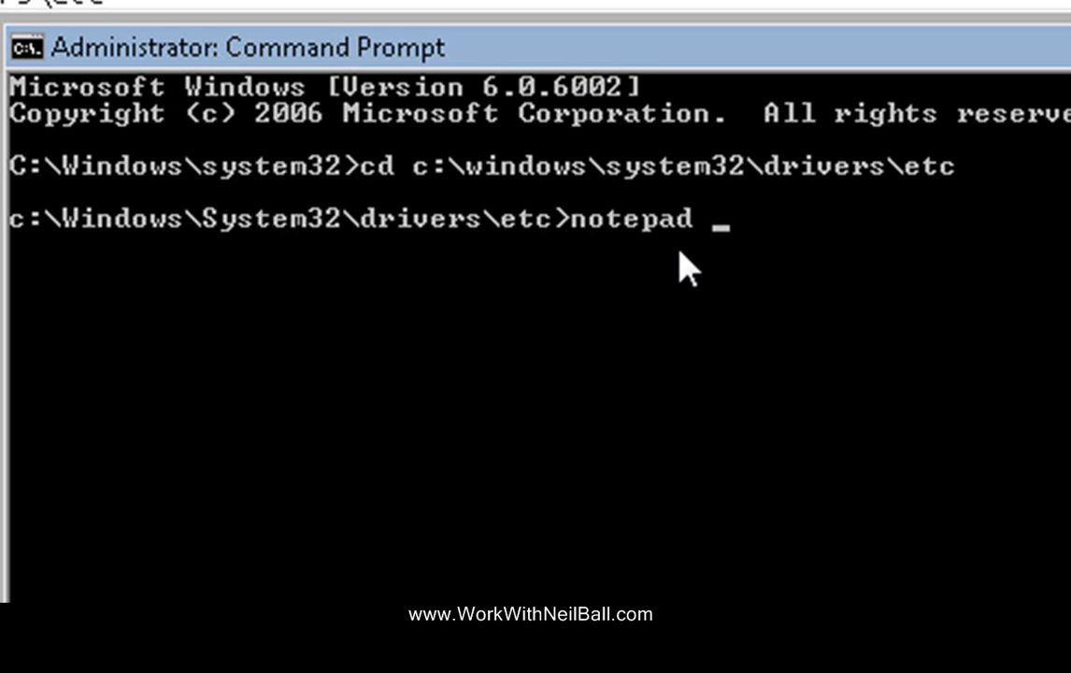
type("hosts")
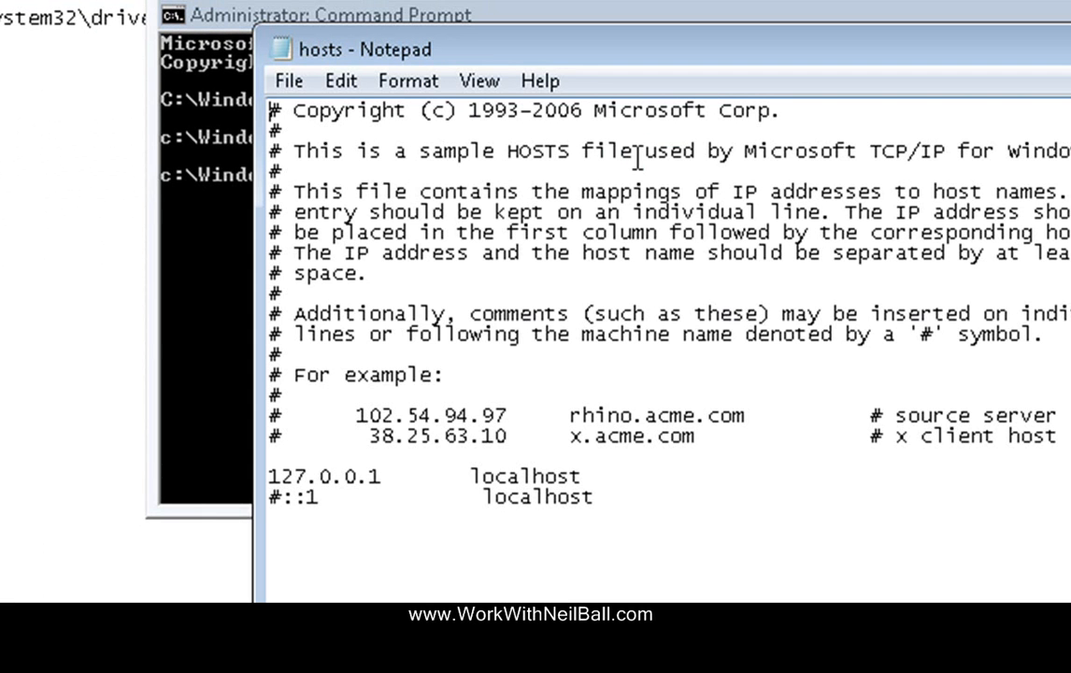
mouse_move(697, 70)
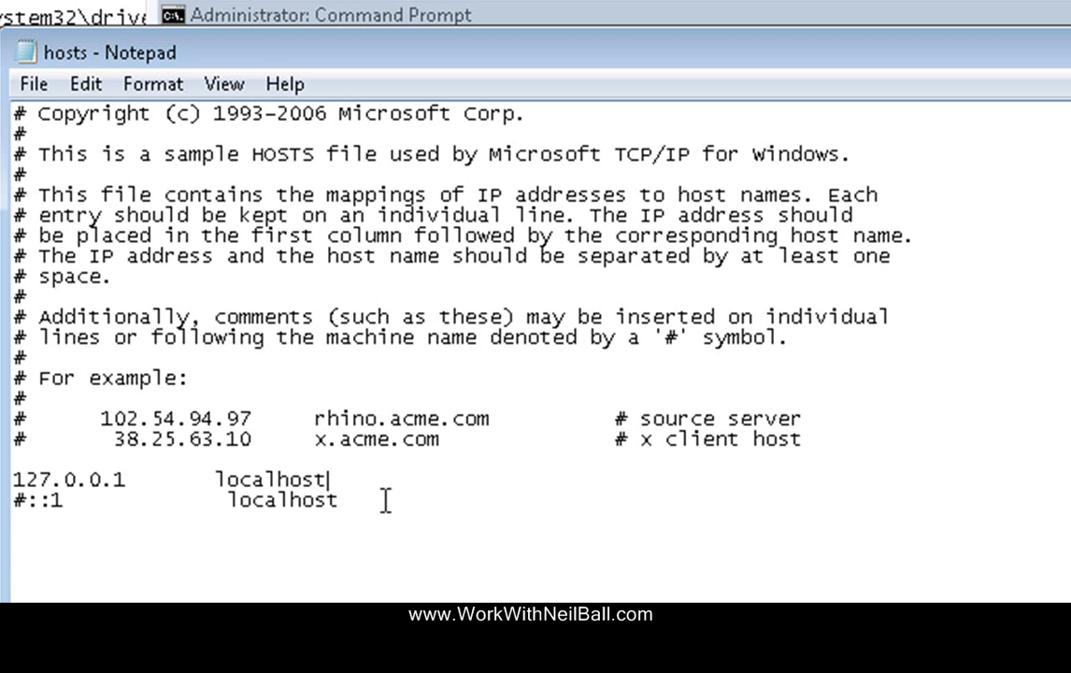
Insert blank lines after the 127.0.0.1 localhost entry
key("Enter")
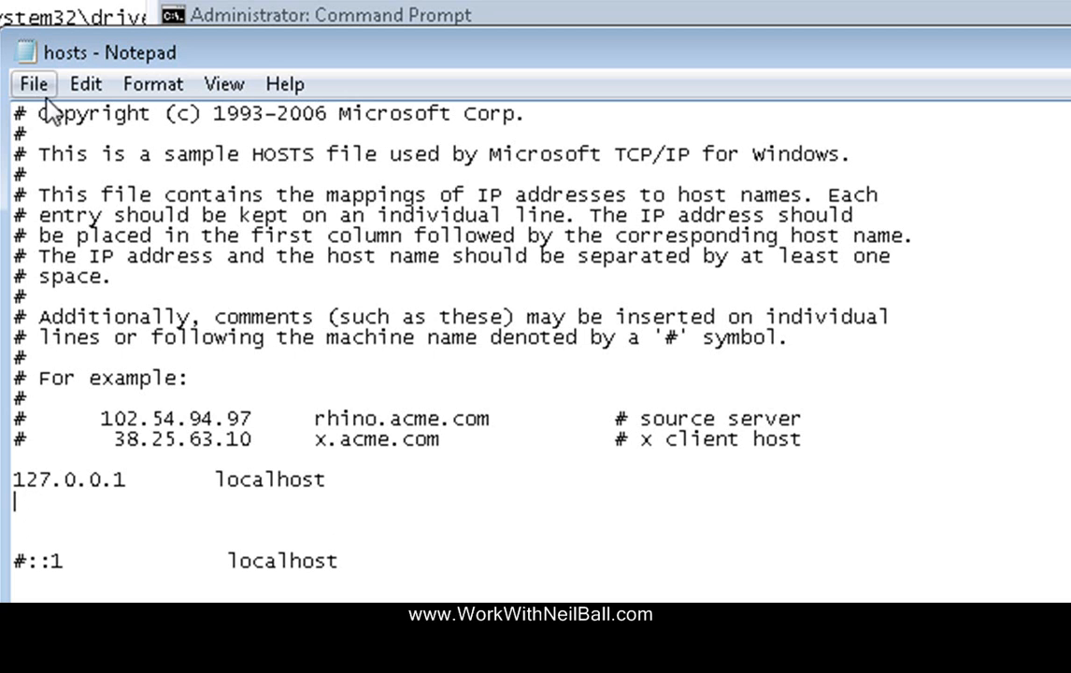
Save the edited hosts file in place via File > Save
left_click(33, 83)
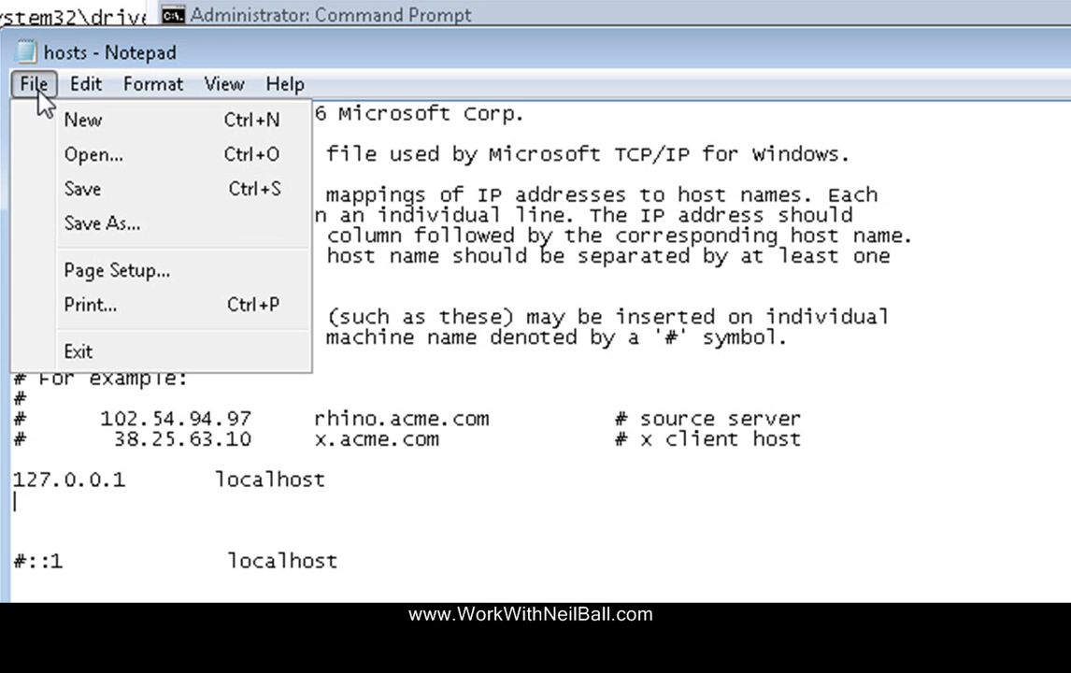
mouse_move(89, 189)
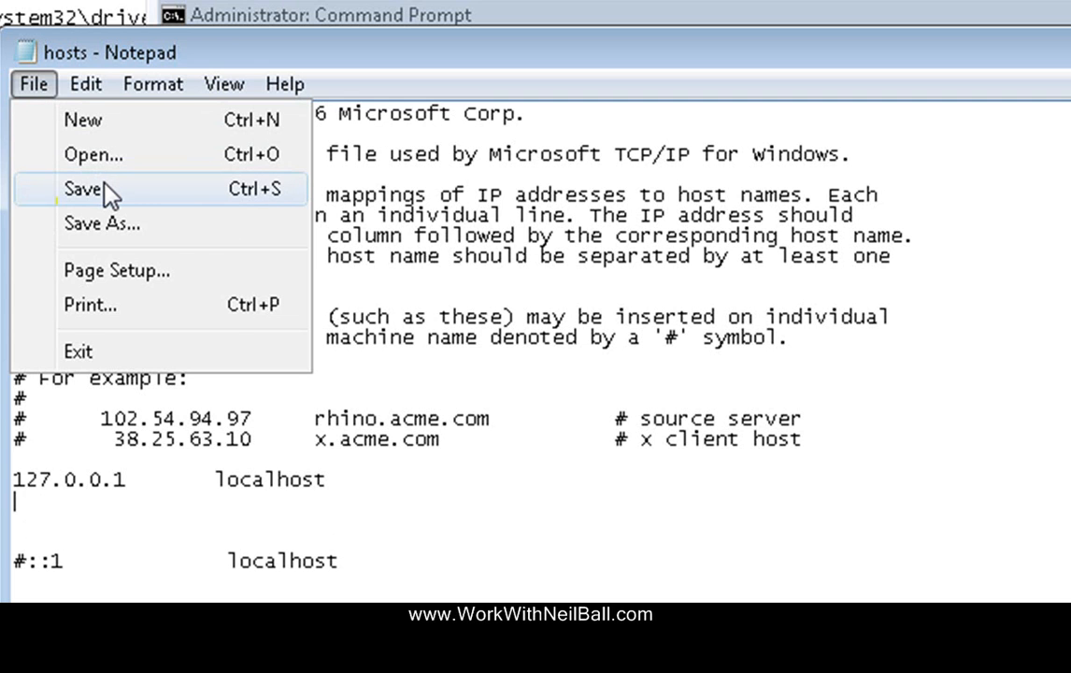
left_click(88, 189)
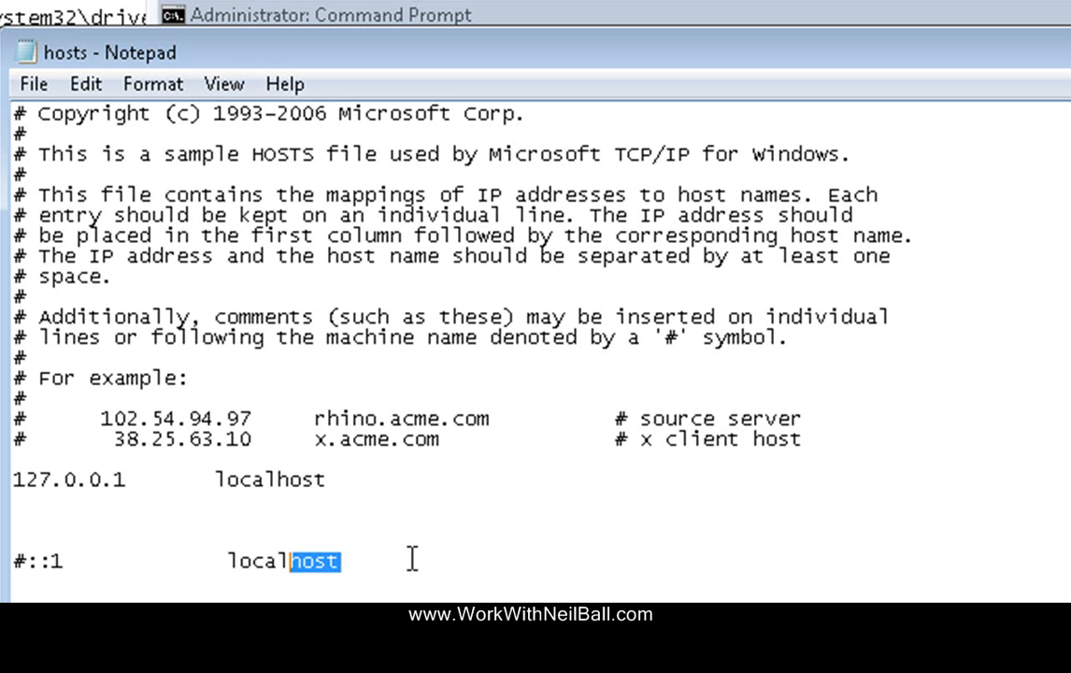
mouse_move(369, 561)
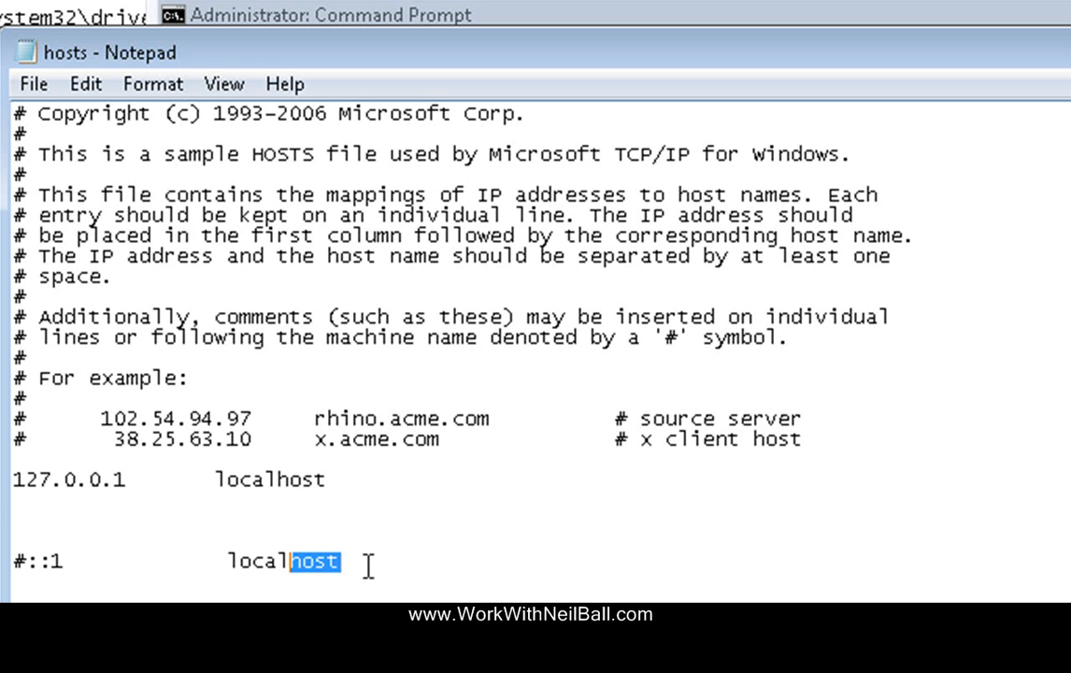